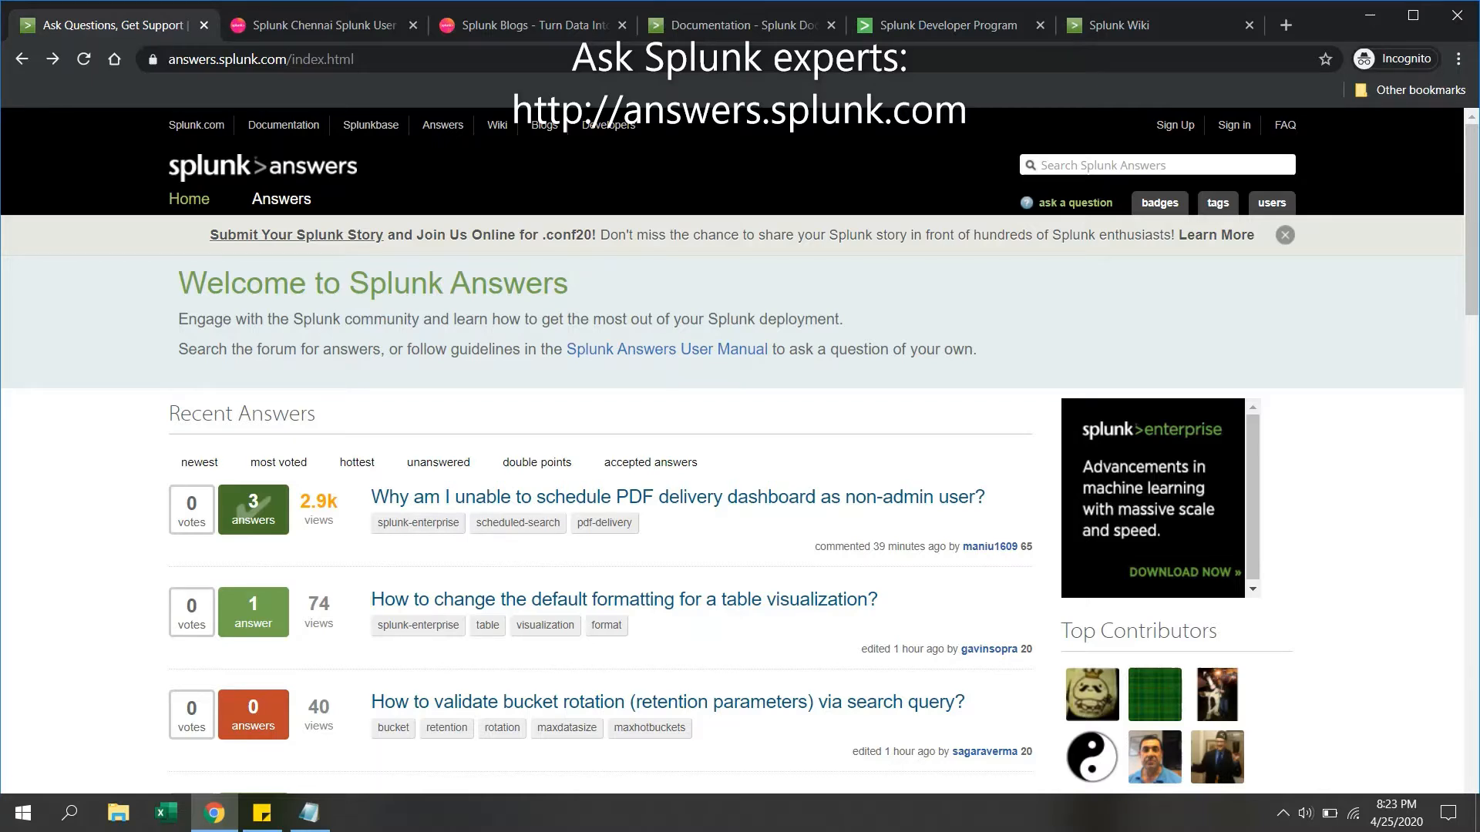
mouse_move(1072, 203)
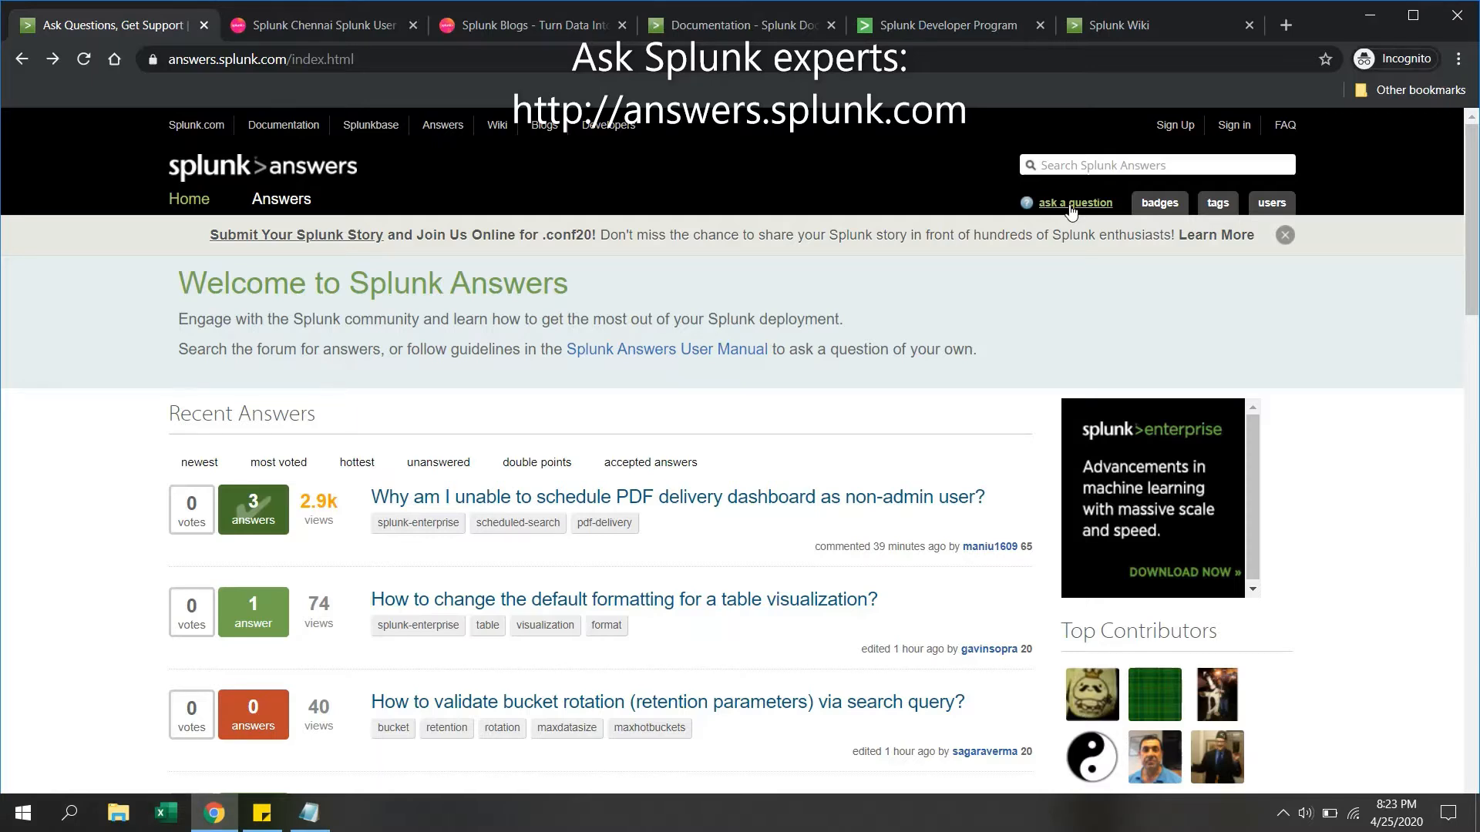
mouse_move(516, 629)
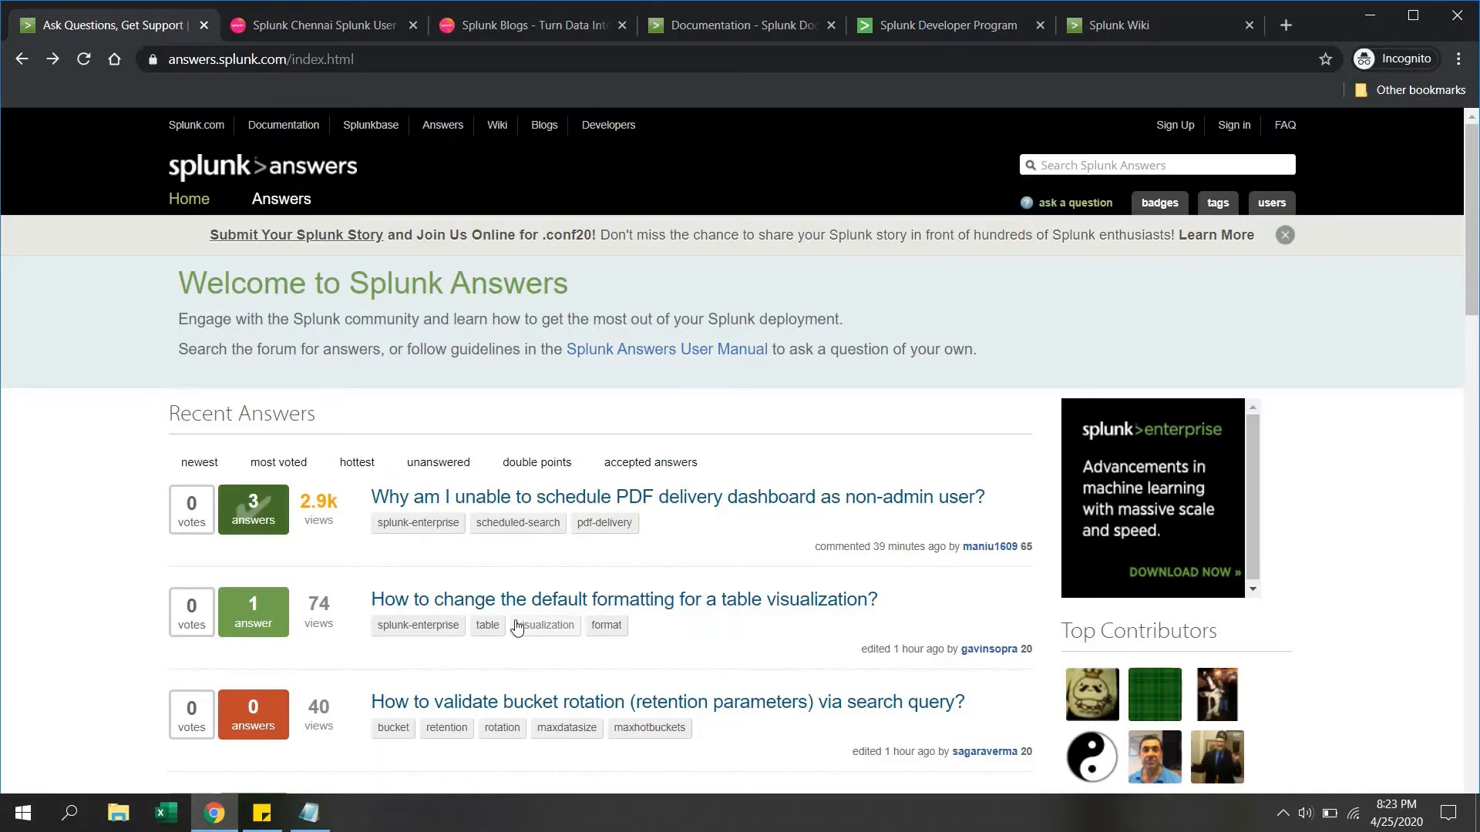
mouse_move(441, 571)
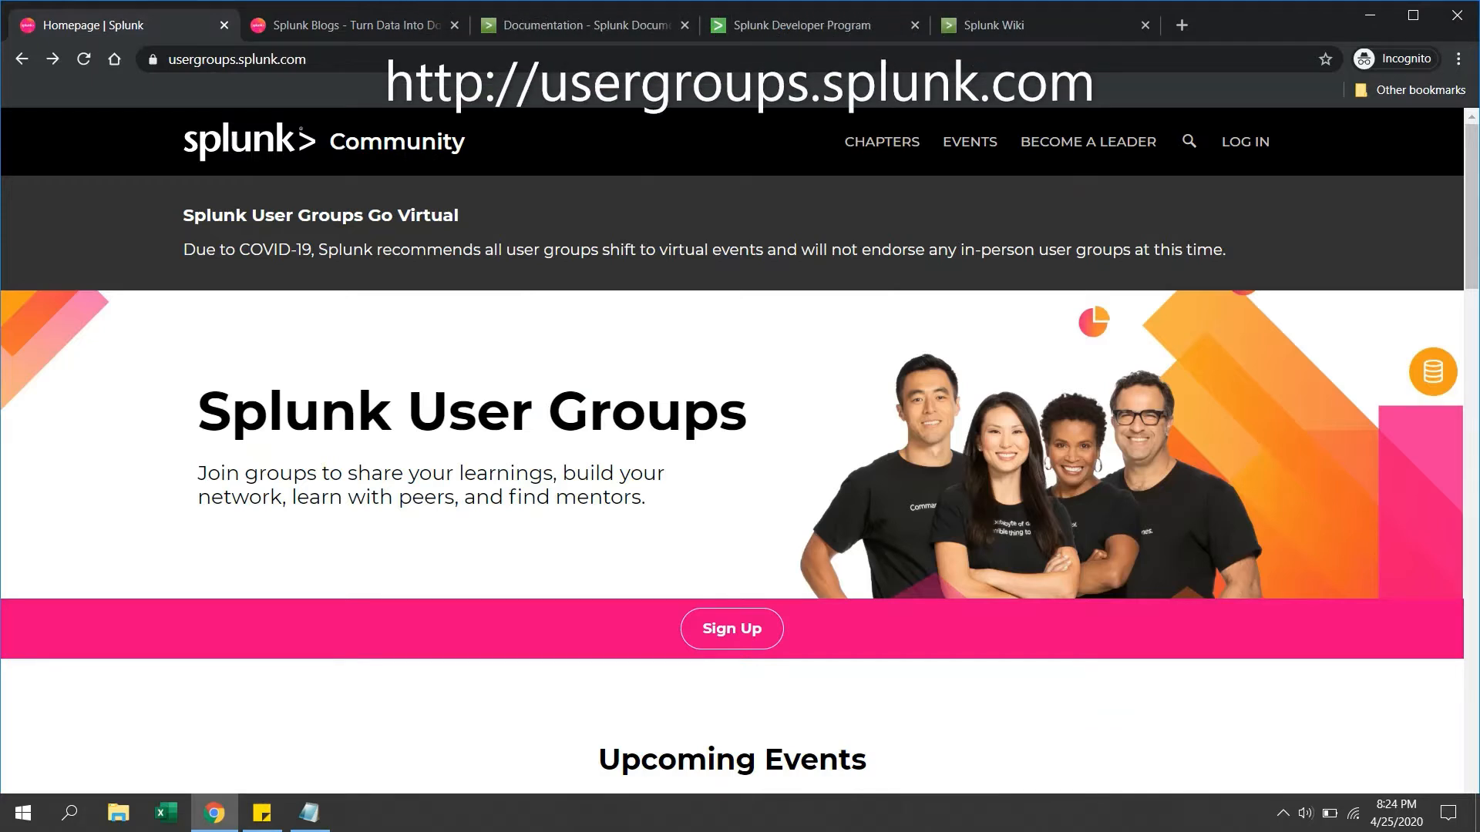
mouse_move(1000, 121)
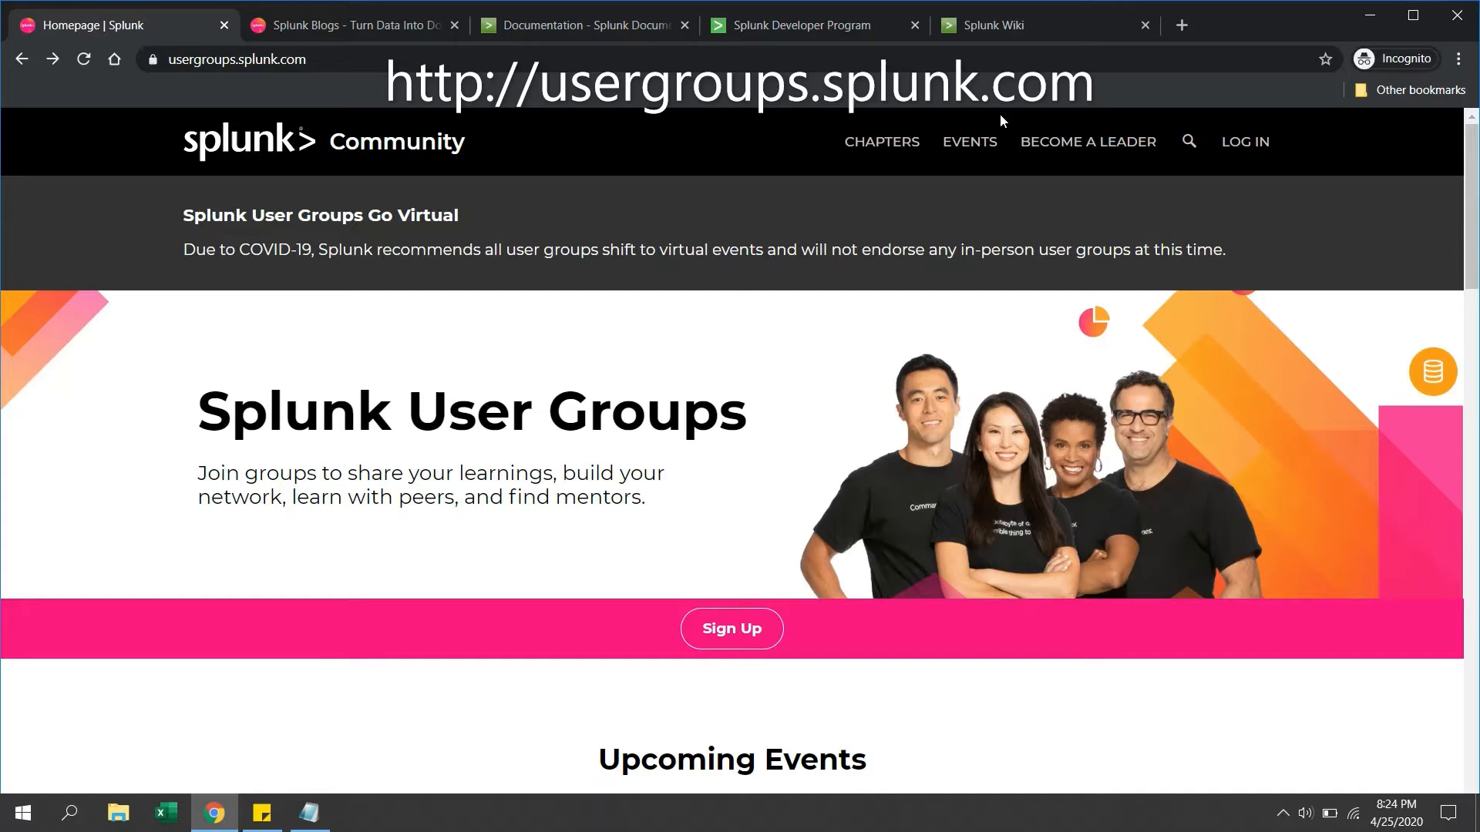
mouse_move(248, 651)
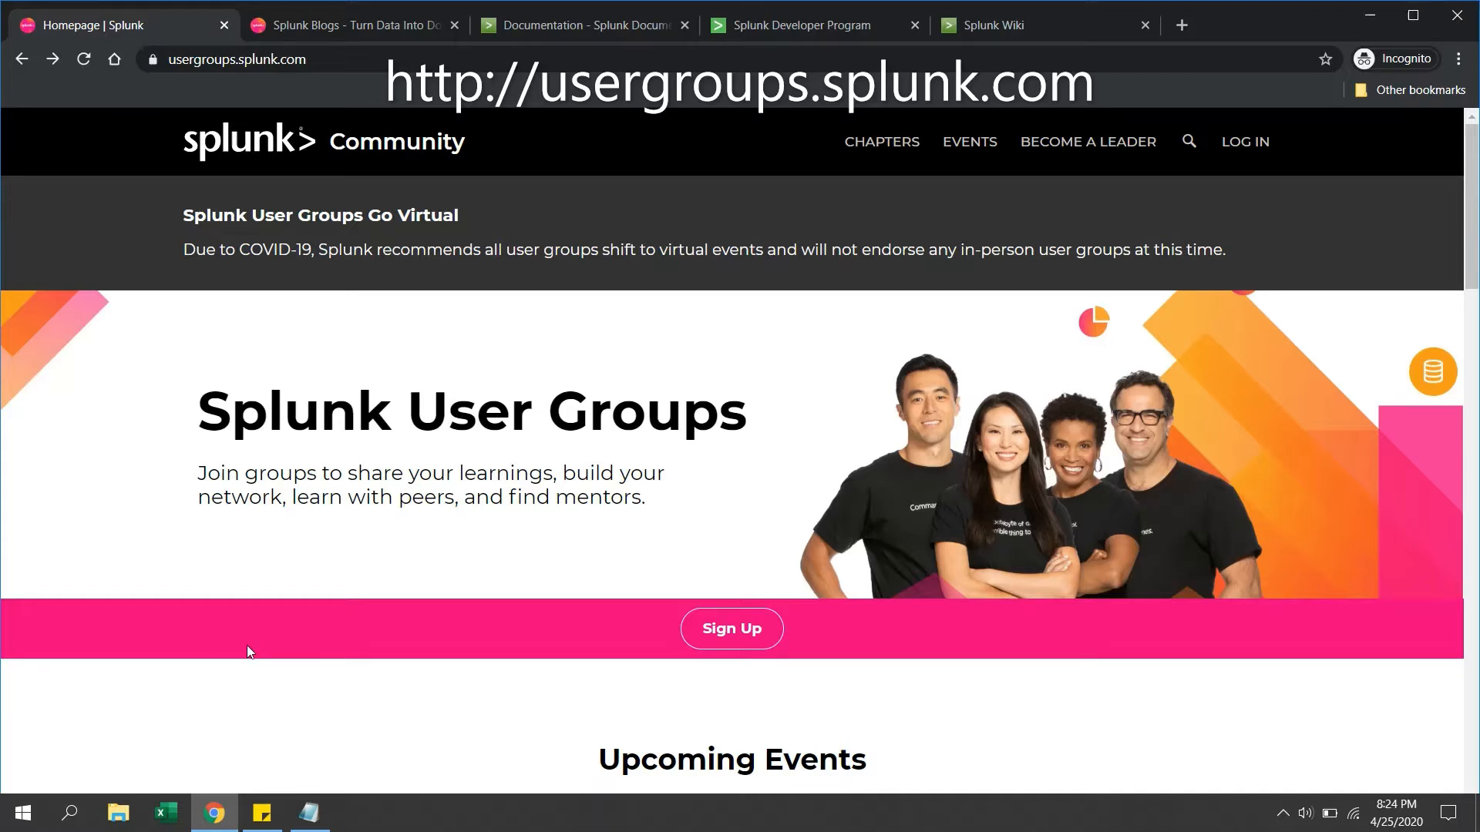
mouse_move(504, 573)
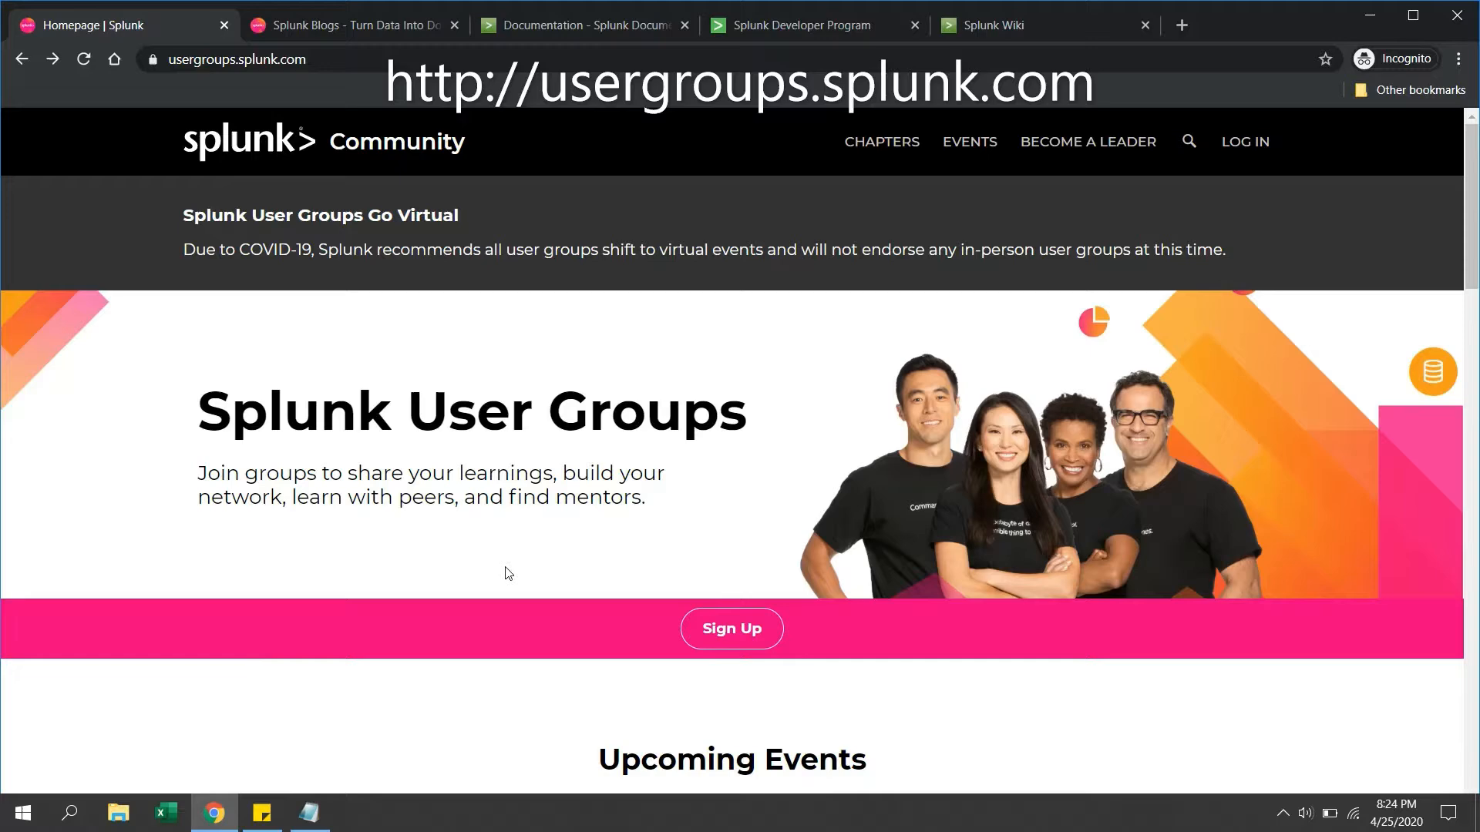
Step: Search the community group finder for 'india' to list Bengaluru, Chennai and Hyderabad groups
scroll(down, 3)
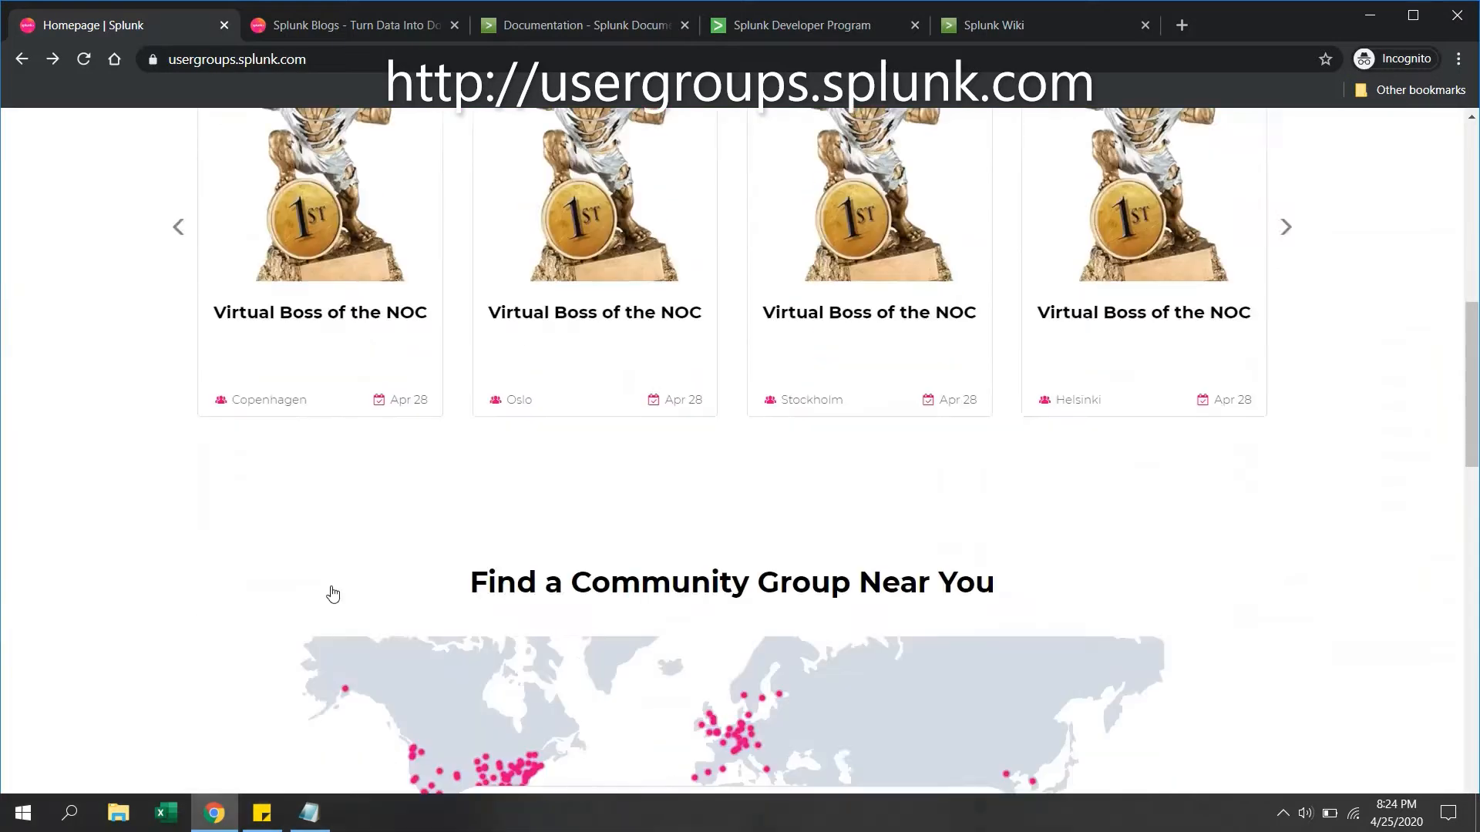
scroll(down, 3)
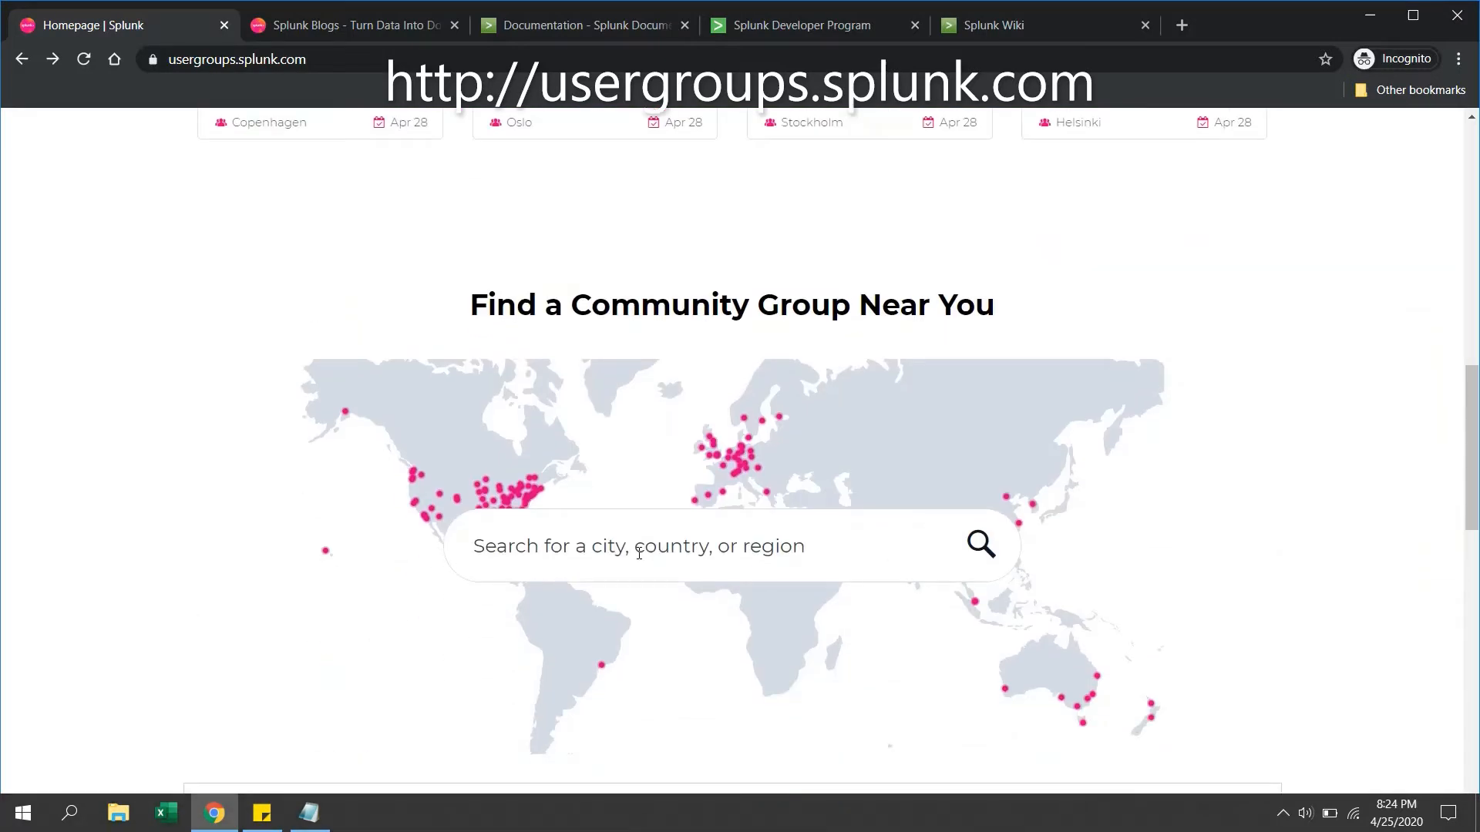
click(637, 546)
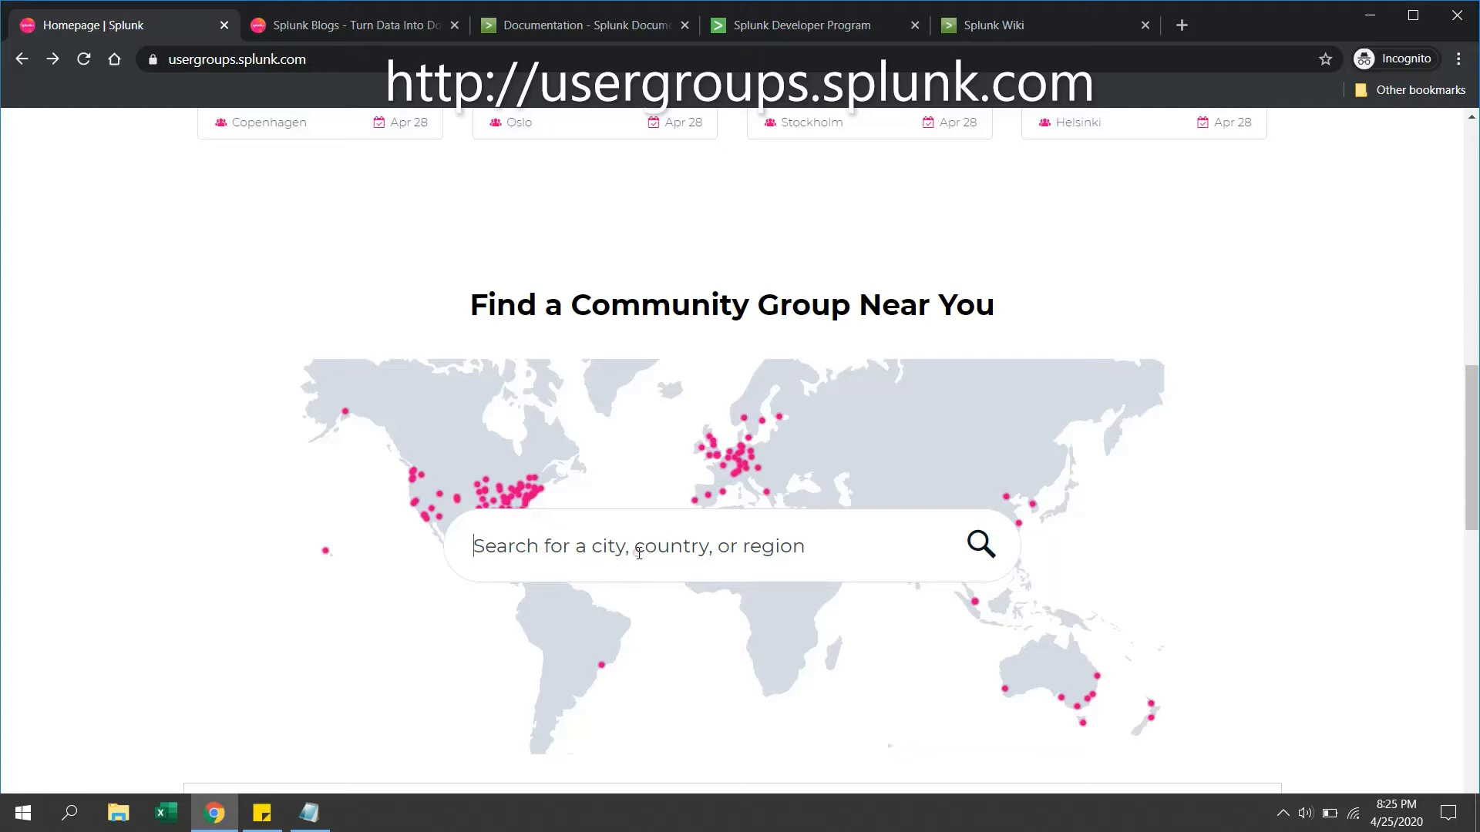
text(india)
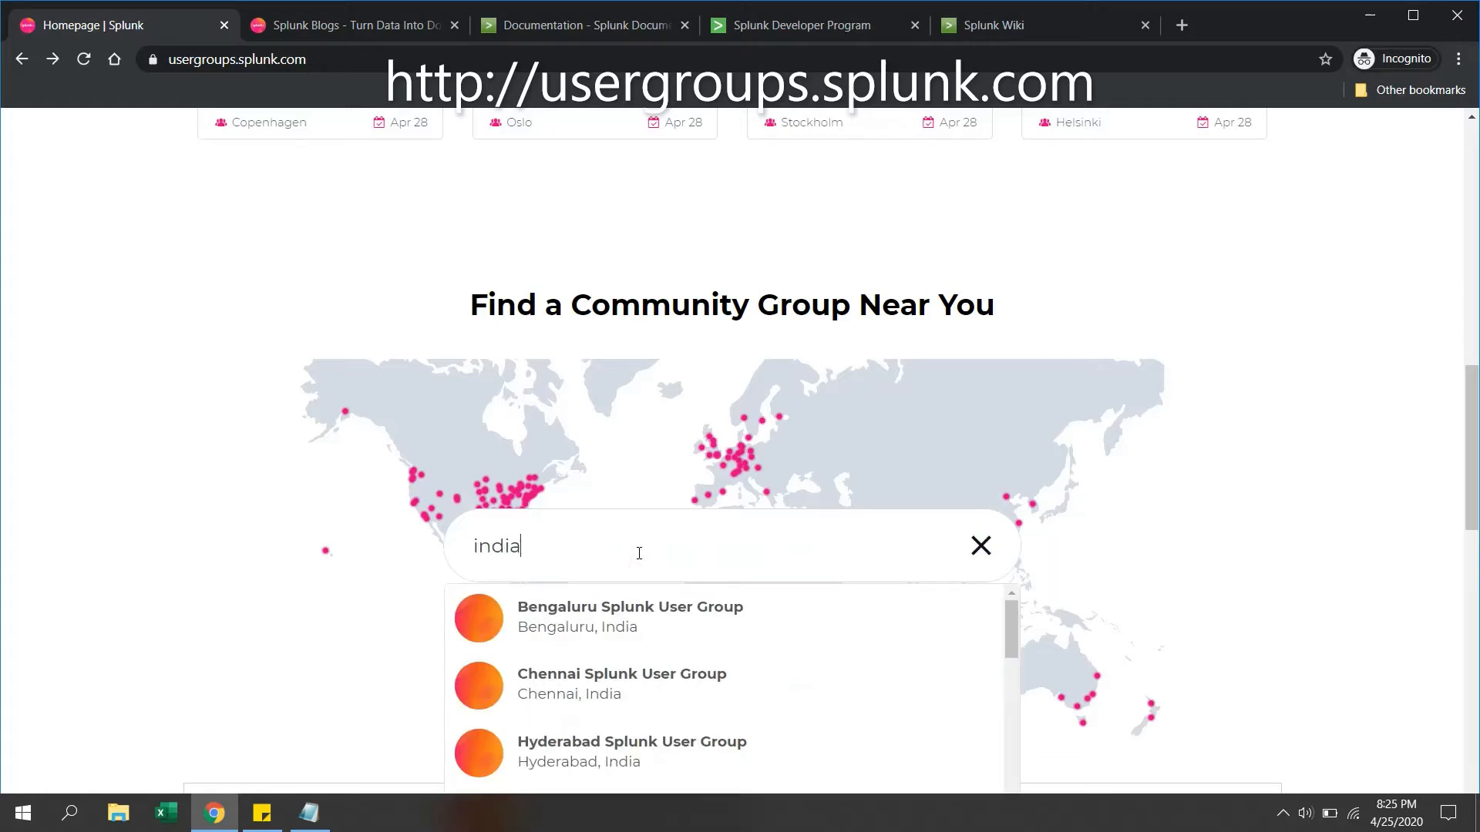
scroll(down, 3)
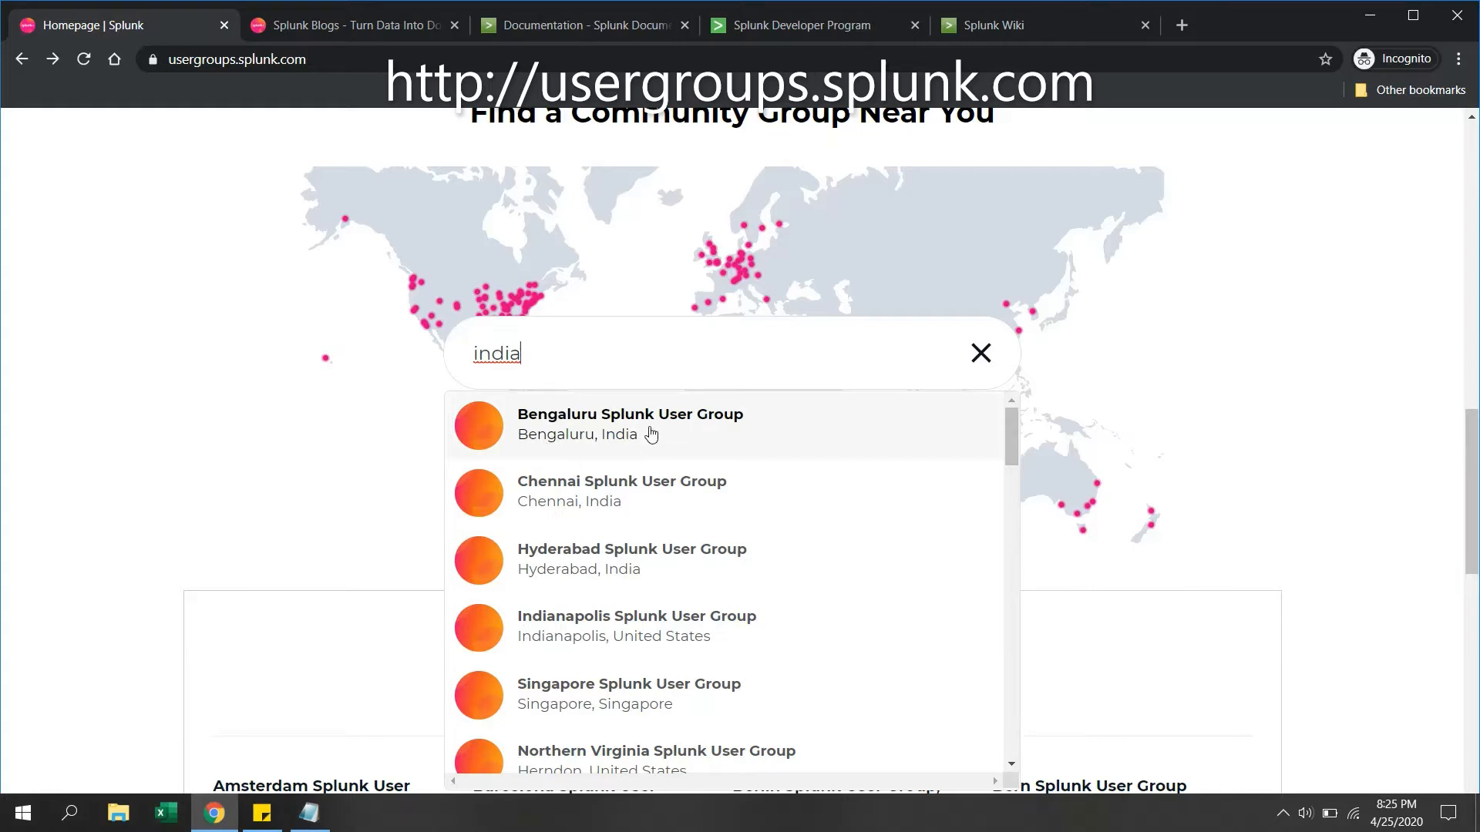
mouse_move(650, 576)
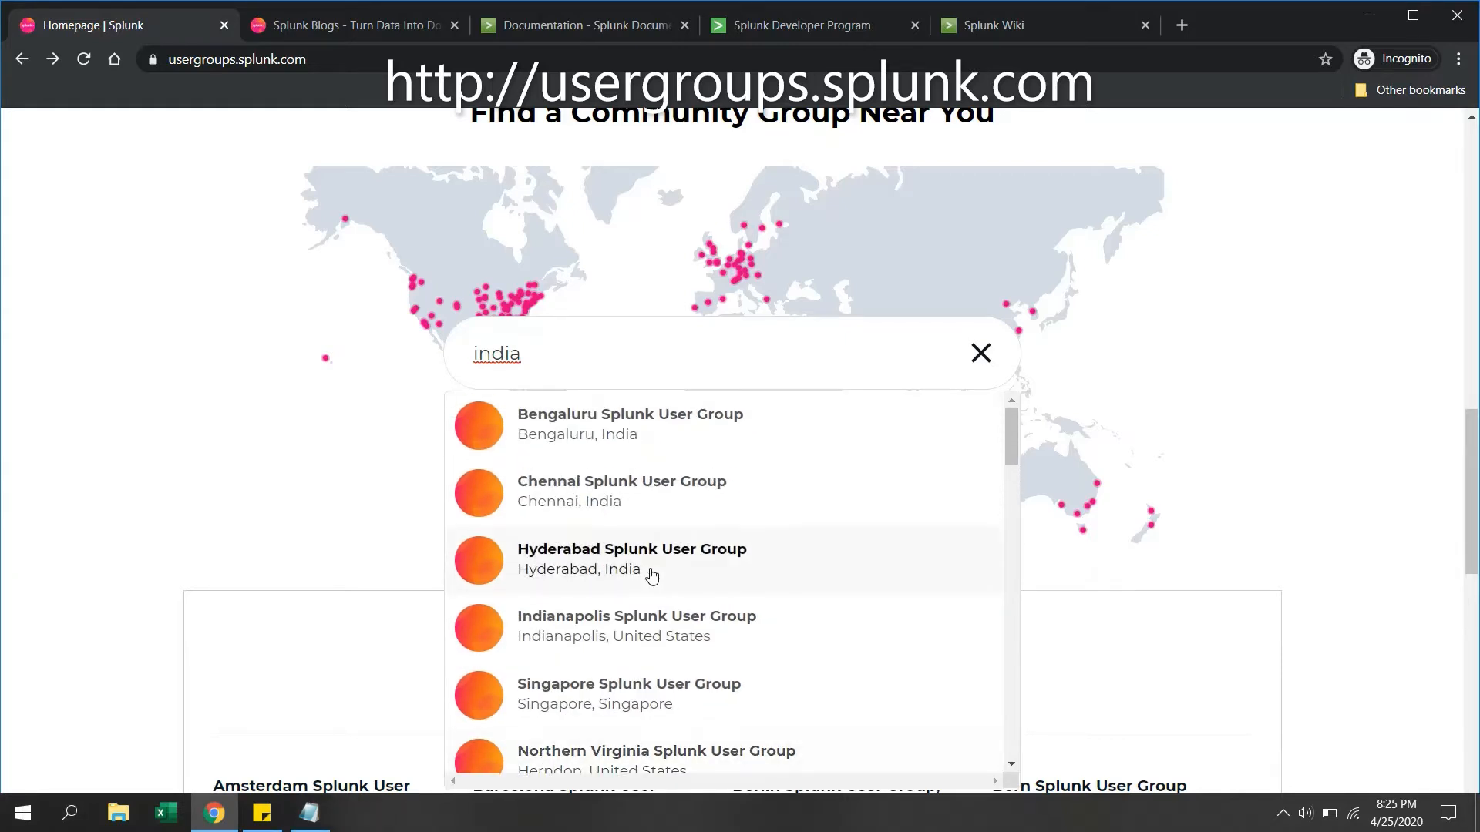
mouse_move(217, 274)
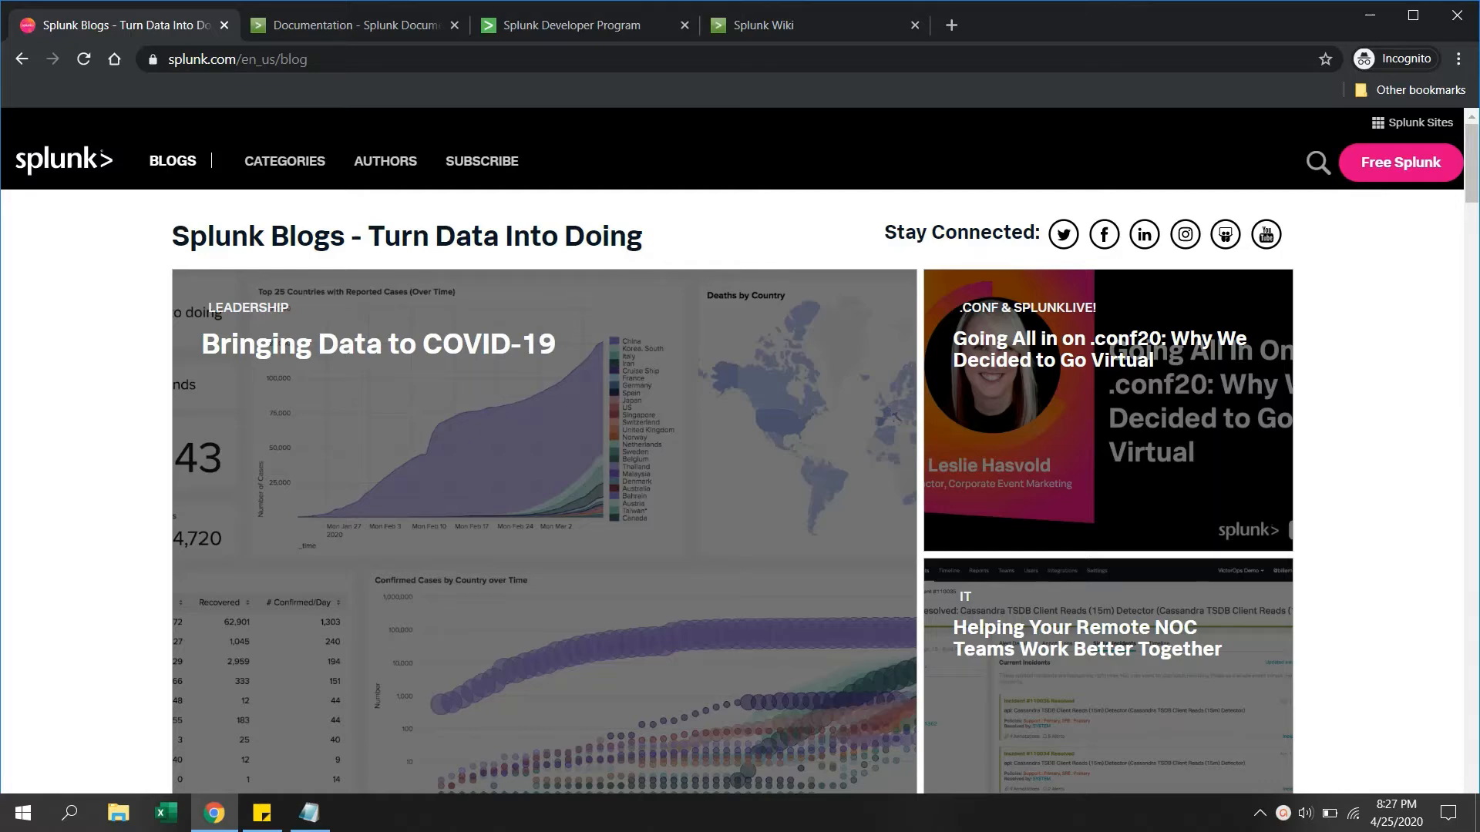
mouse_move(135, 300)
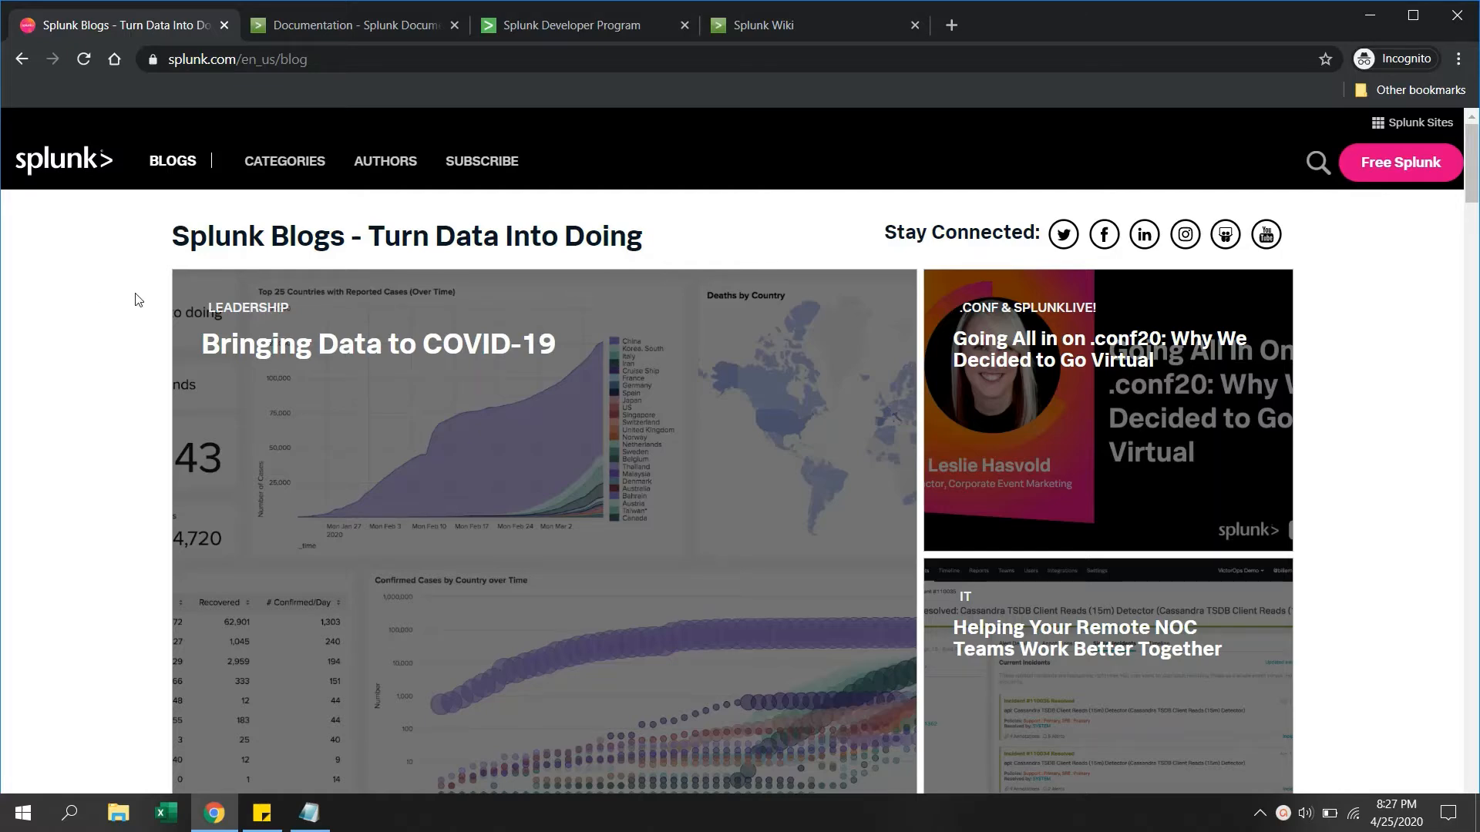
Step: Filter the explored blog posts to the Tips & Tricks category
scroll(down, 3)
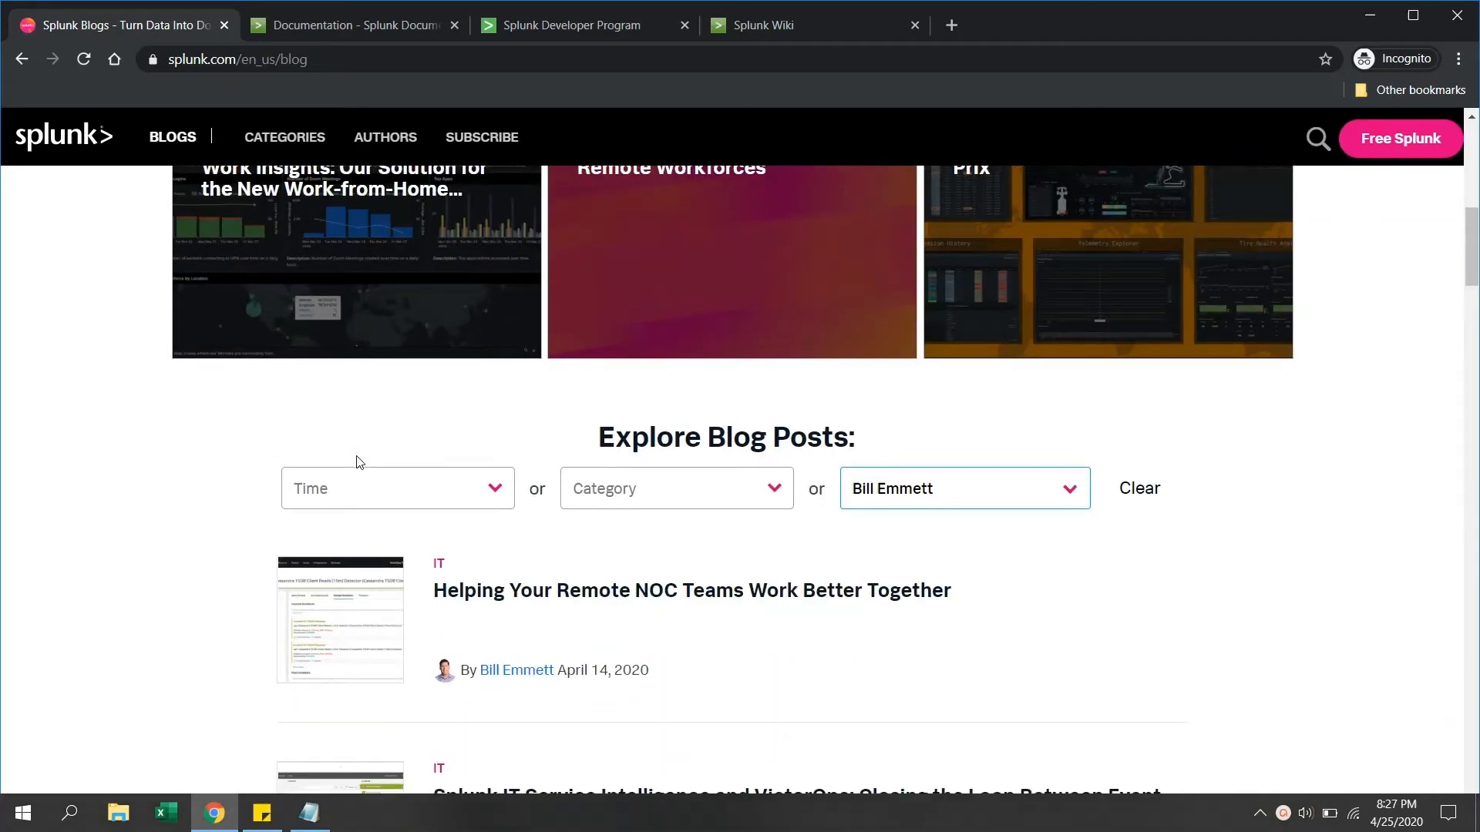
scroll(down, 3)
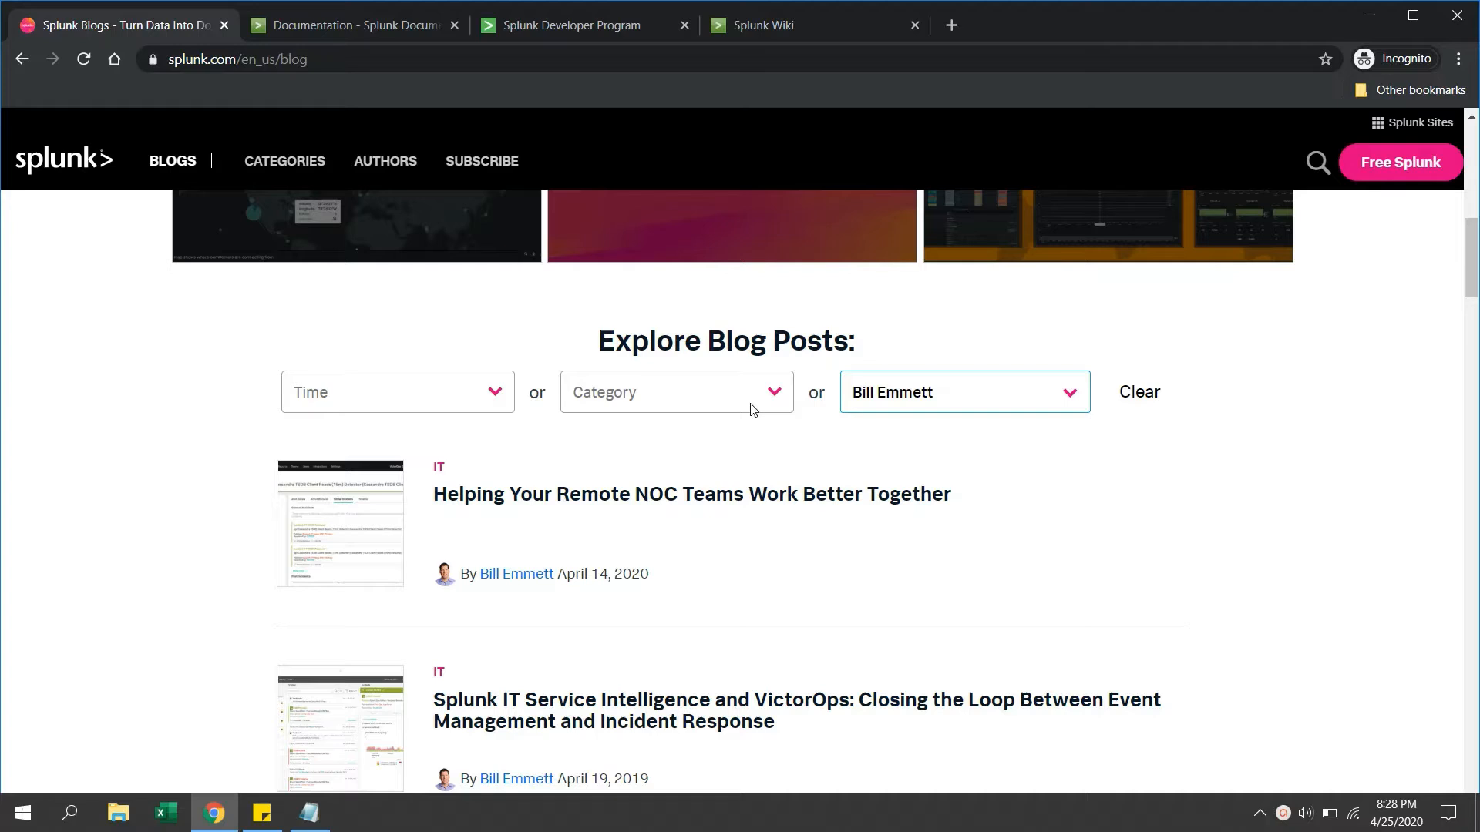
click(676, 391)
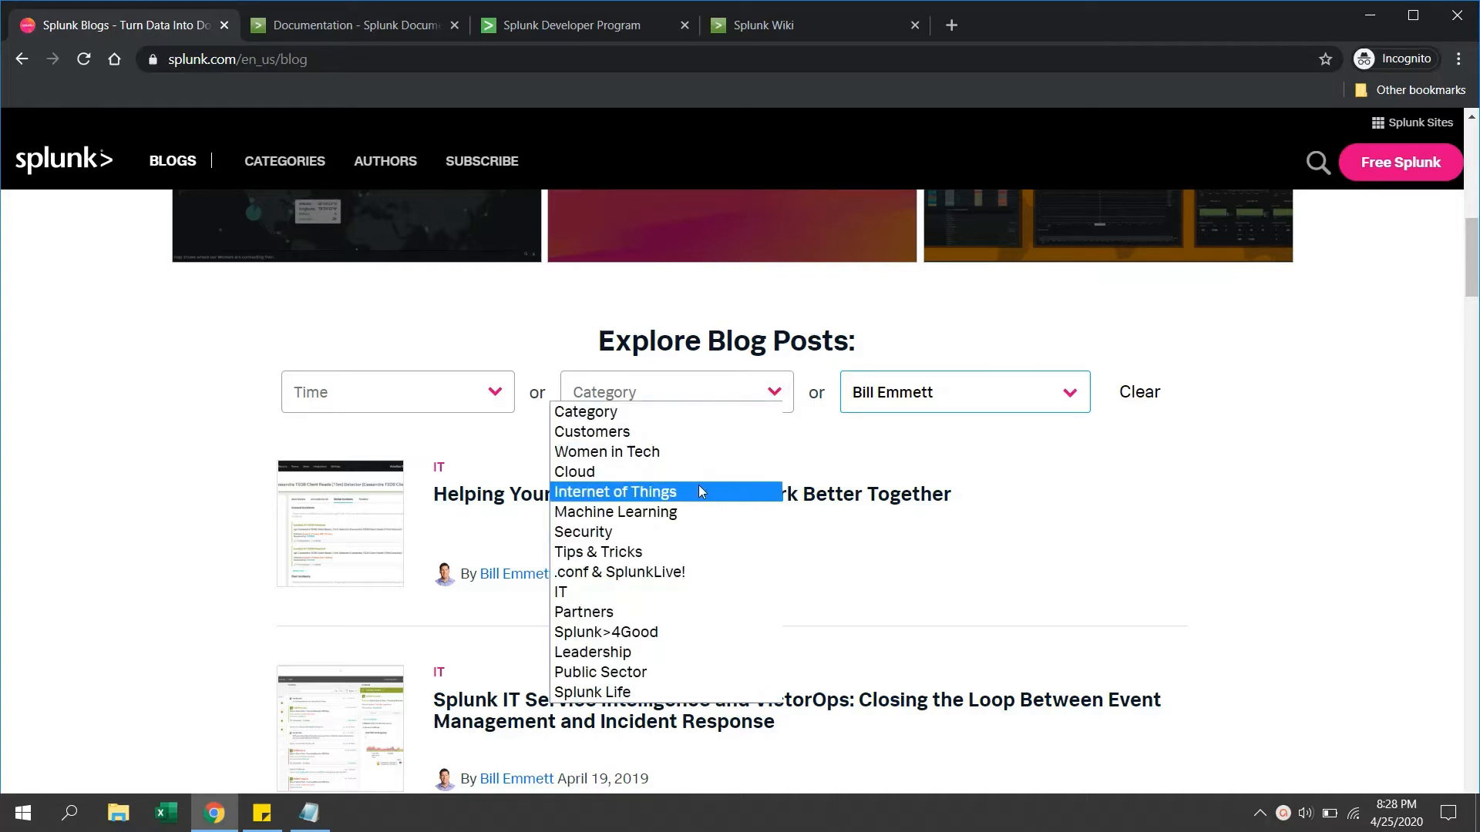
mouse_move(674, 531)
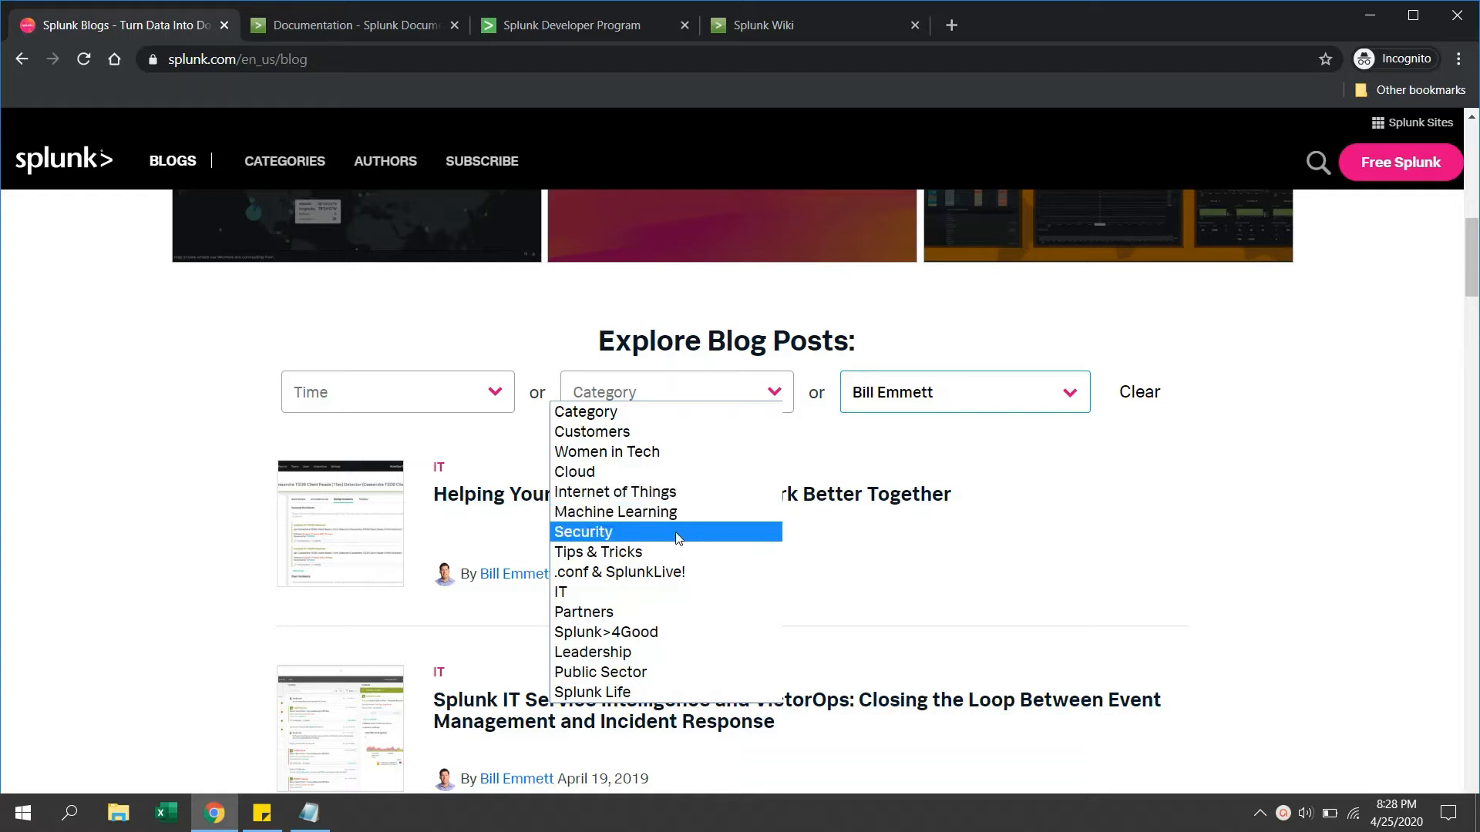
click(597, 551)
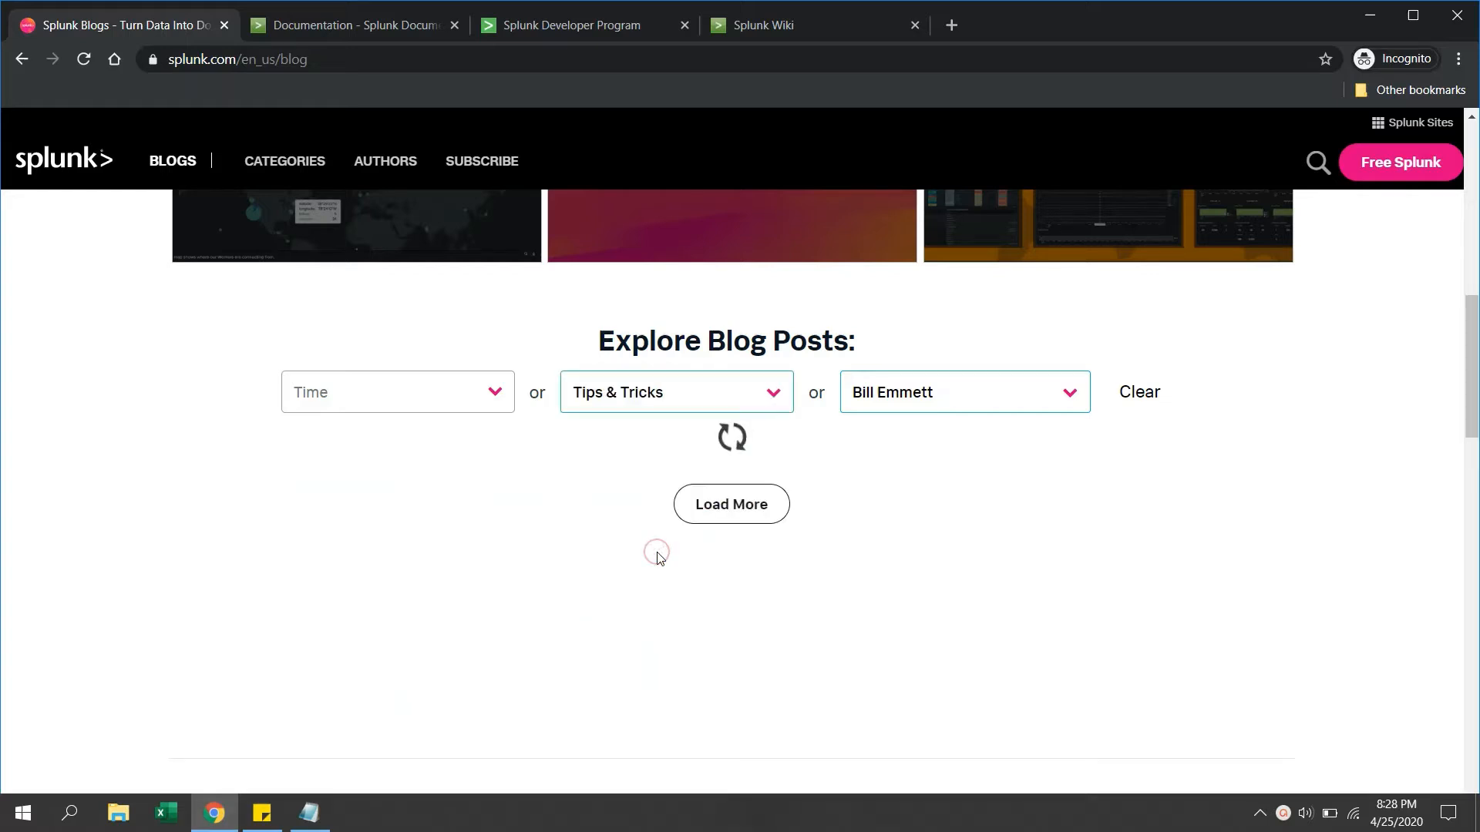
click(963, 392)
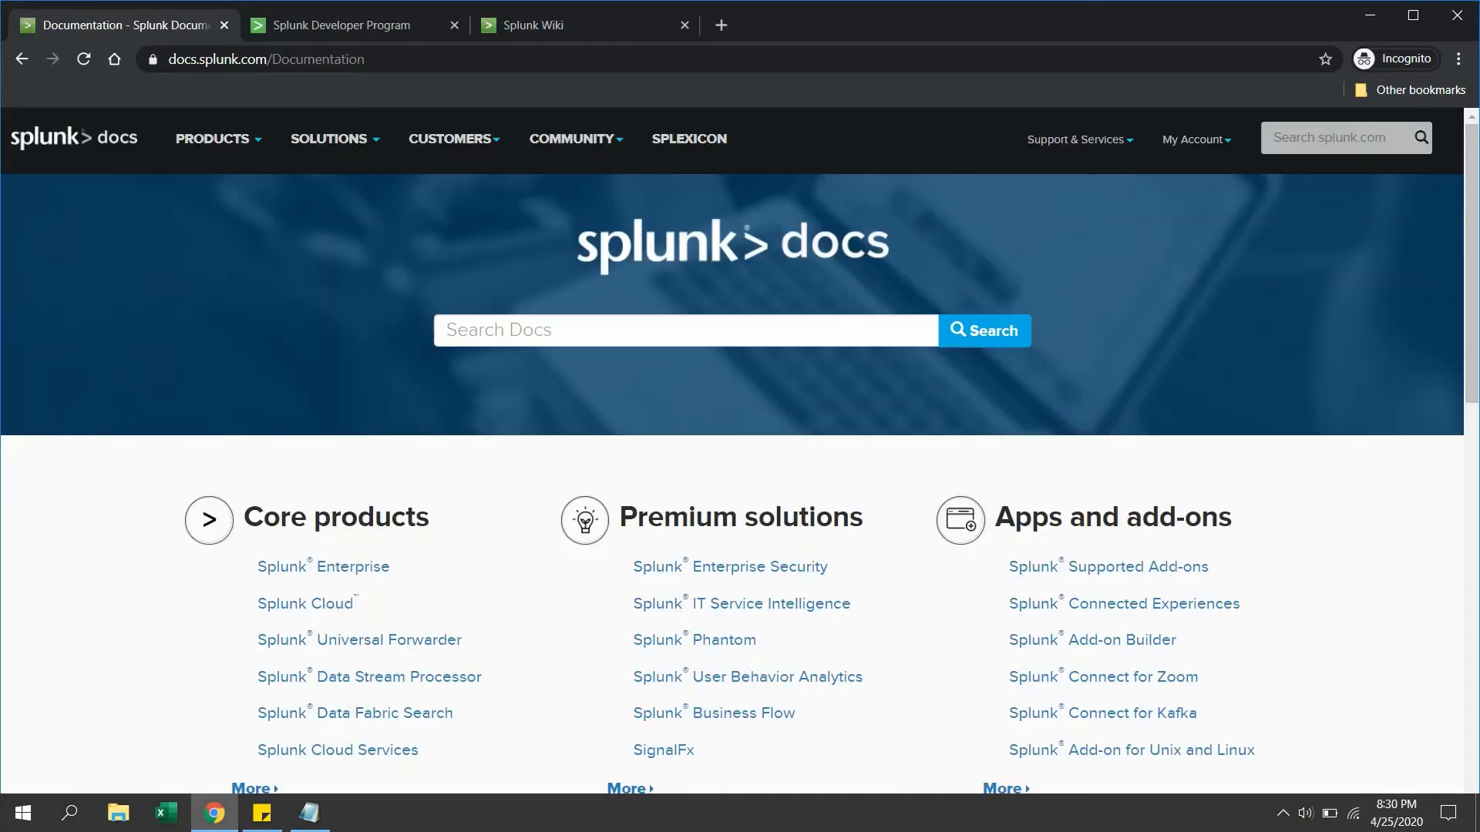
mouse_move(400, 516)
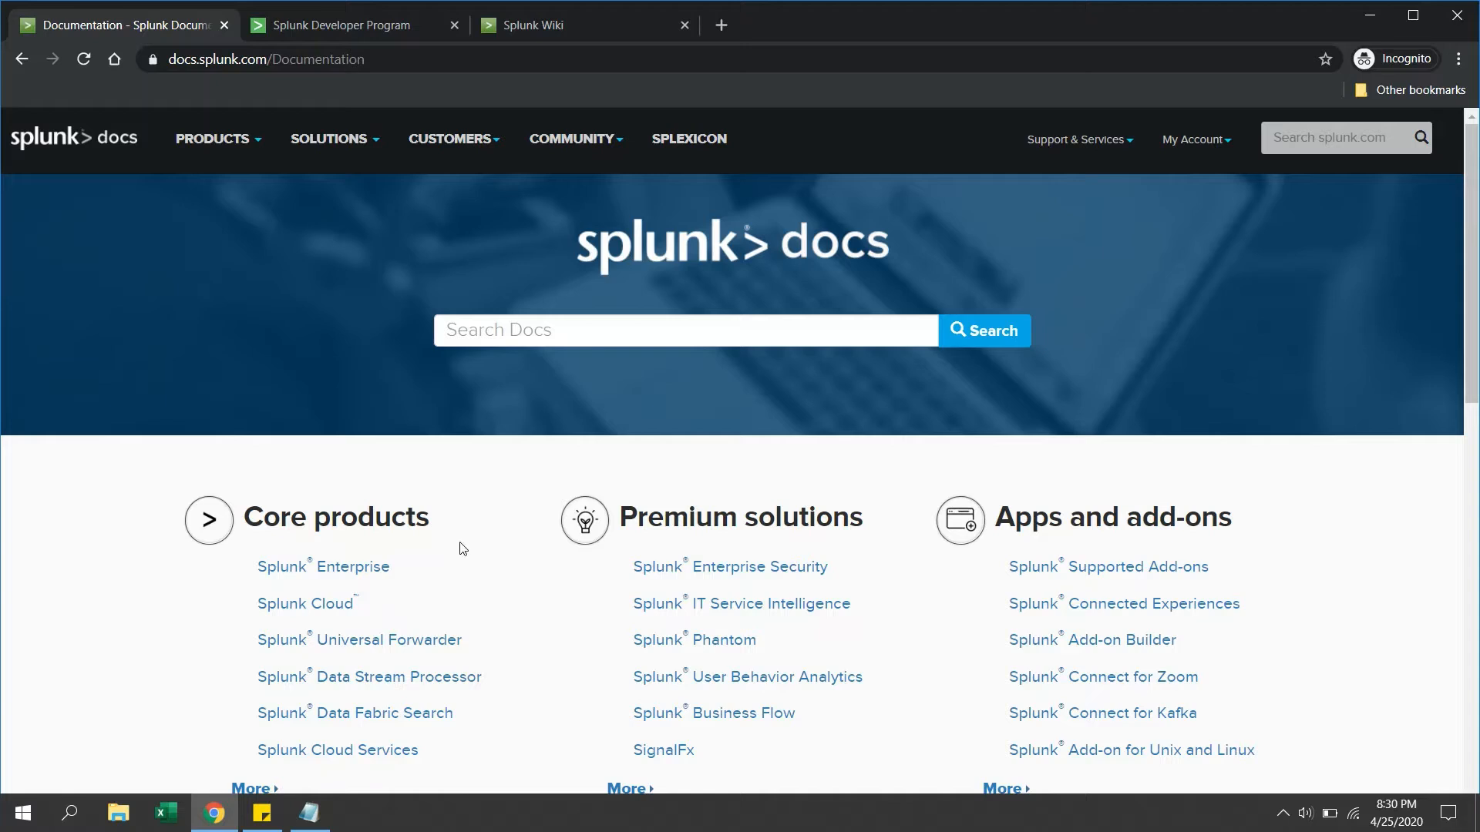
mouse_move(323, 566)
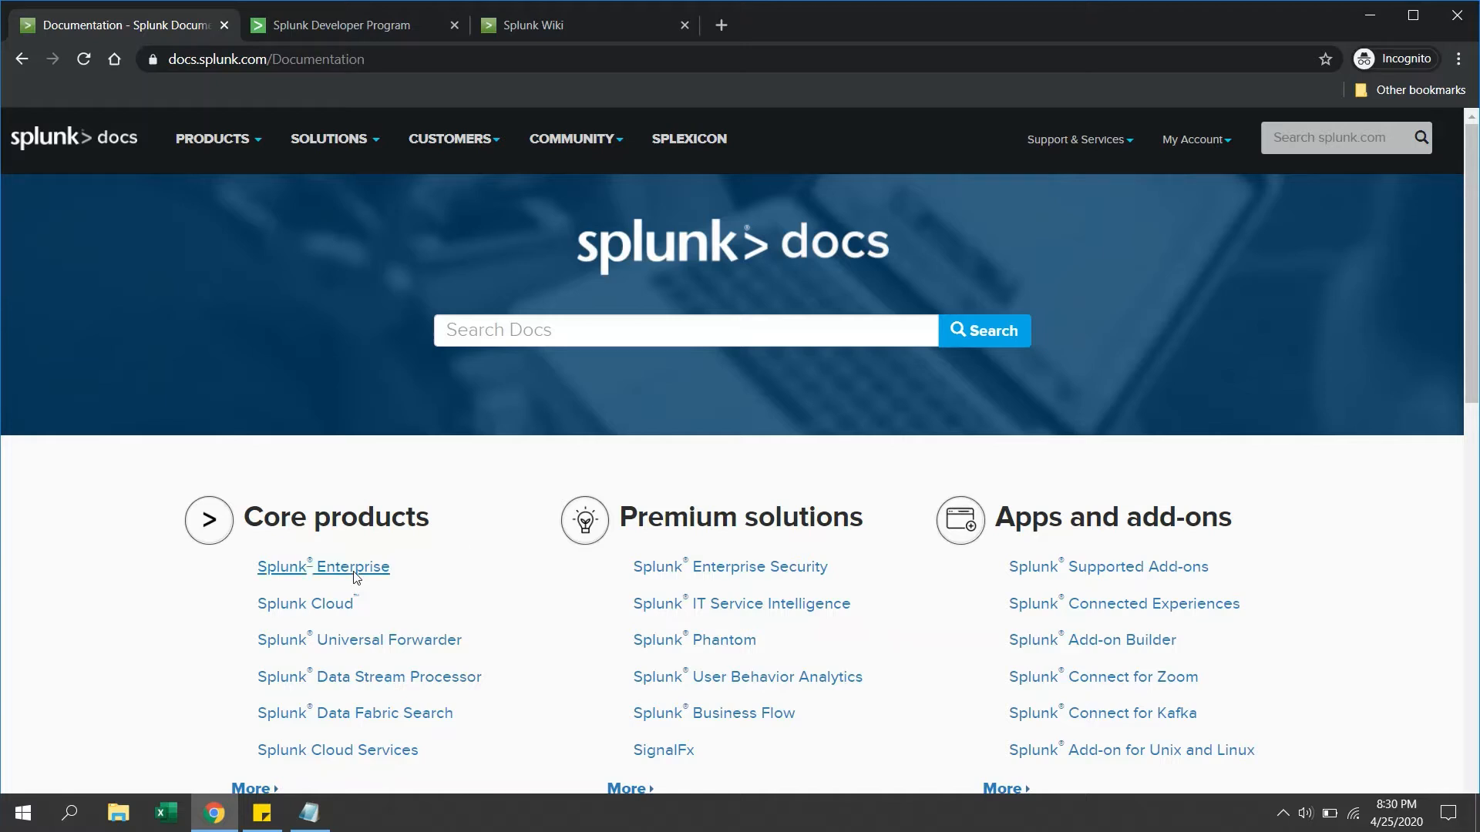
mouse_move(429, 665)
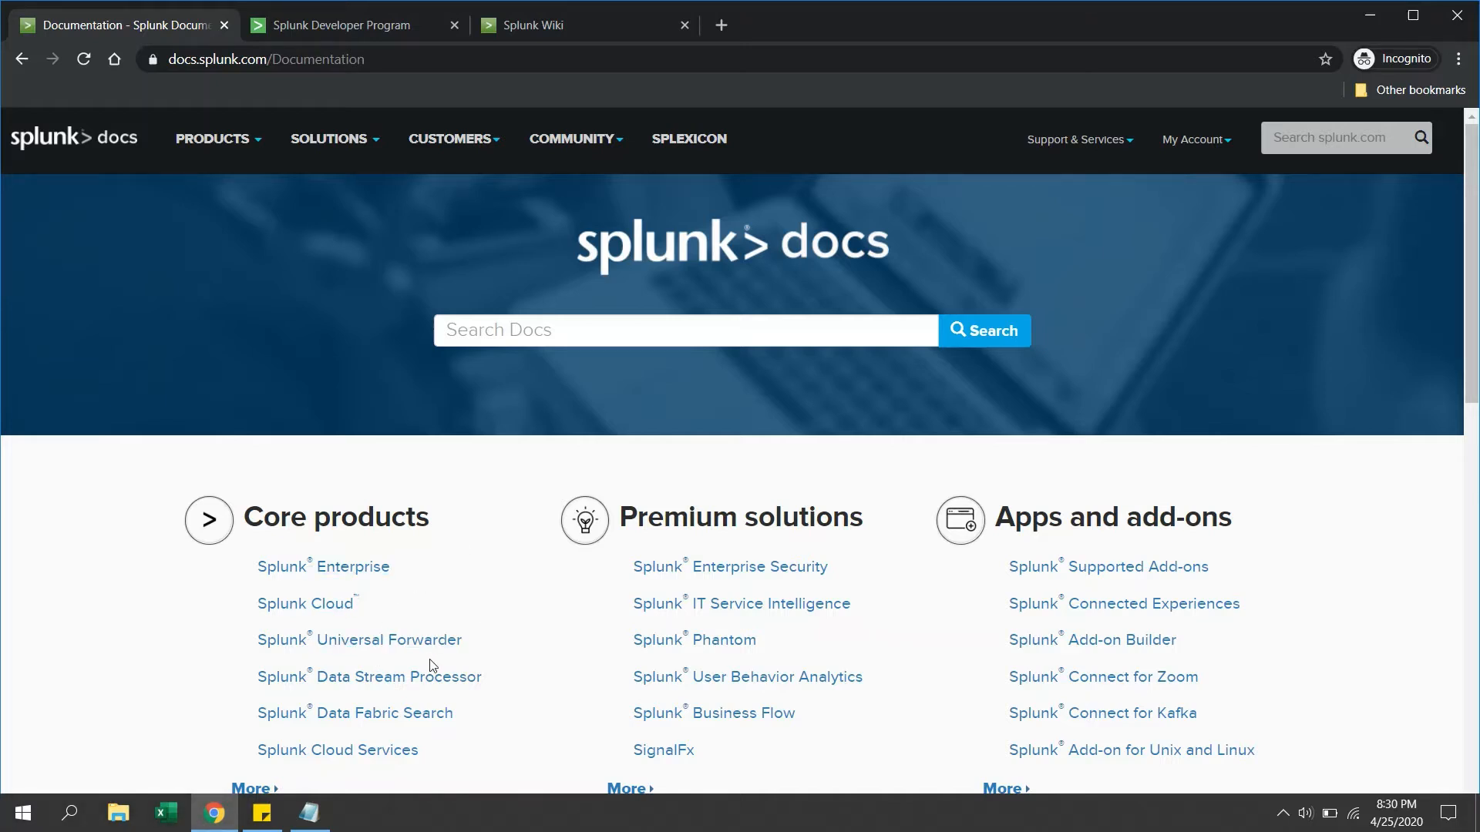
Step: Browse the documentation categories, then close the Splunk Docs tab to reveal the Developer Program
scroll(down, 3)
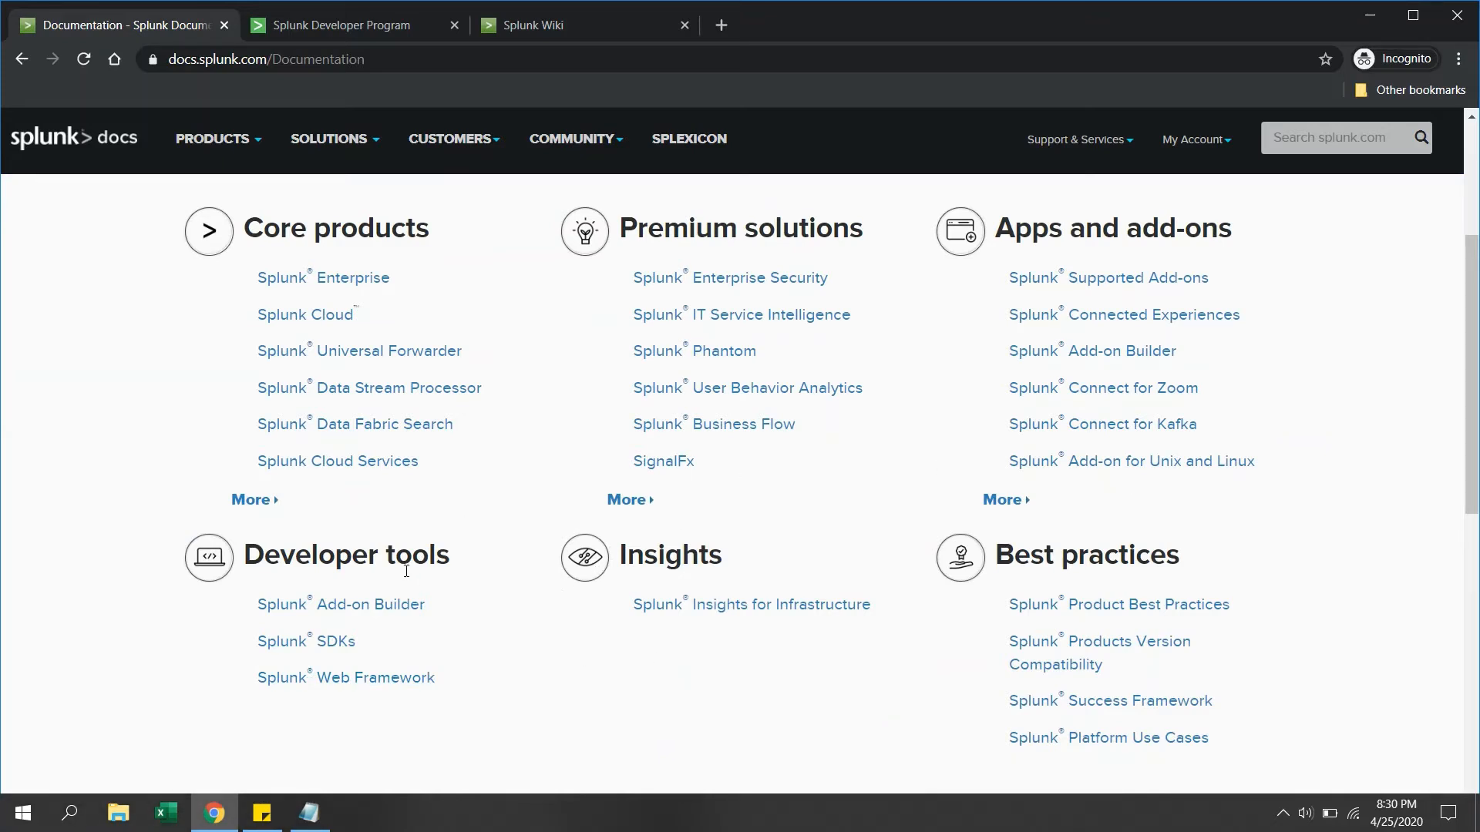
mouse_move(459, 559)
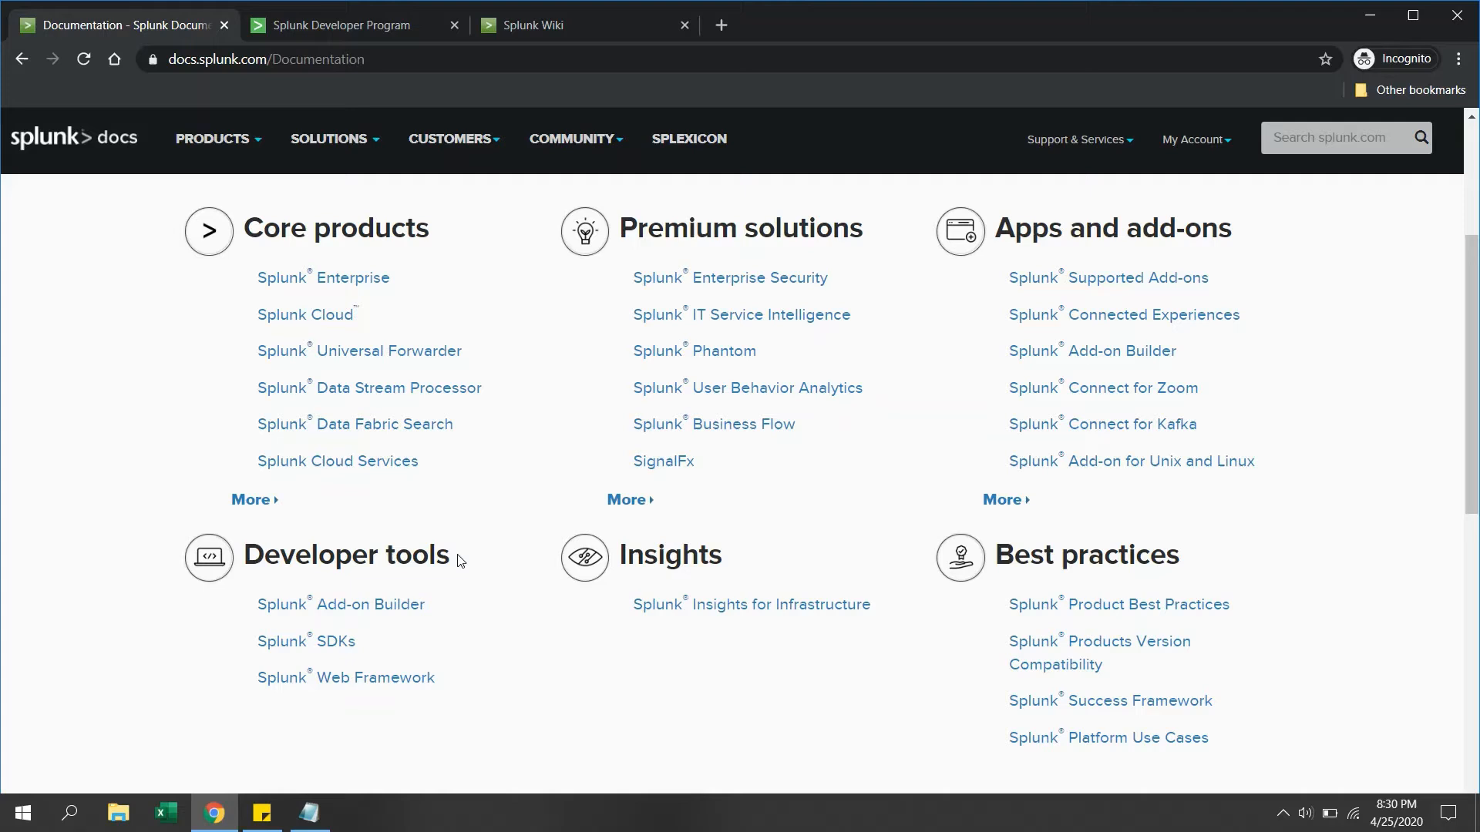
mouse_move(1231, 580)
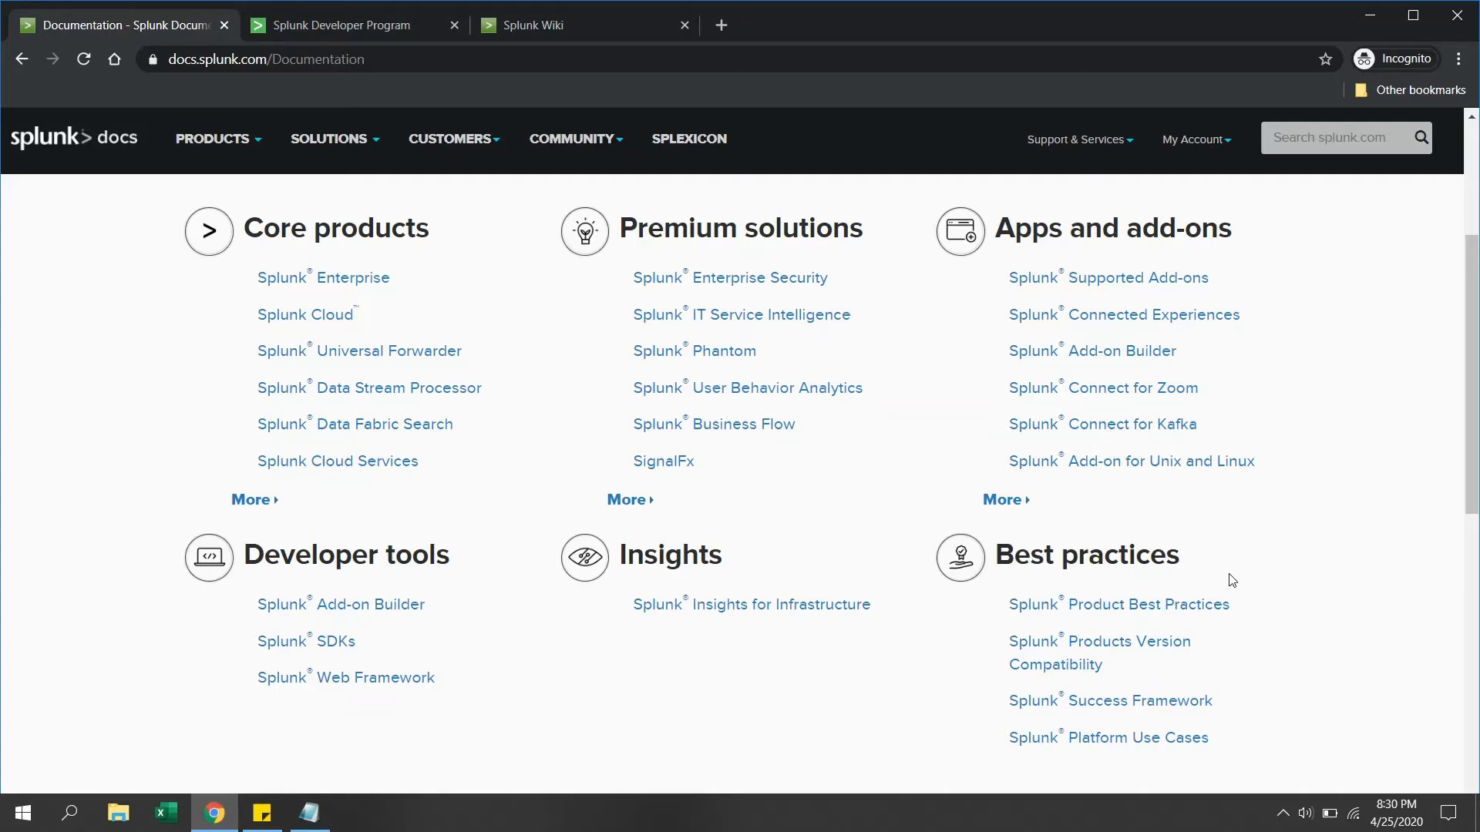
mouse_move(842, 555)
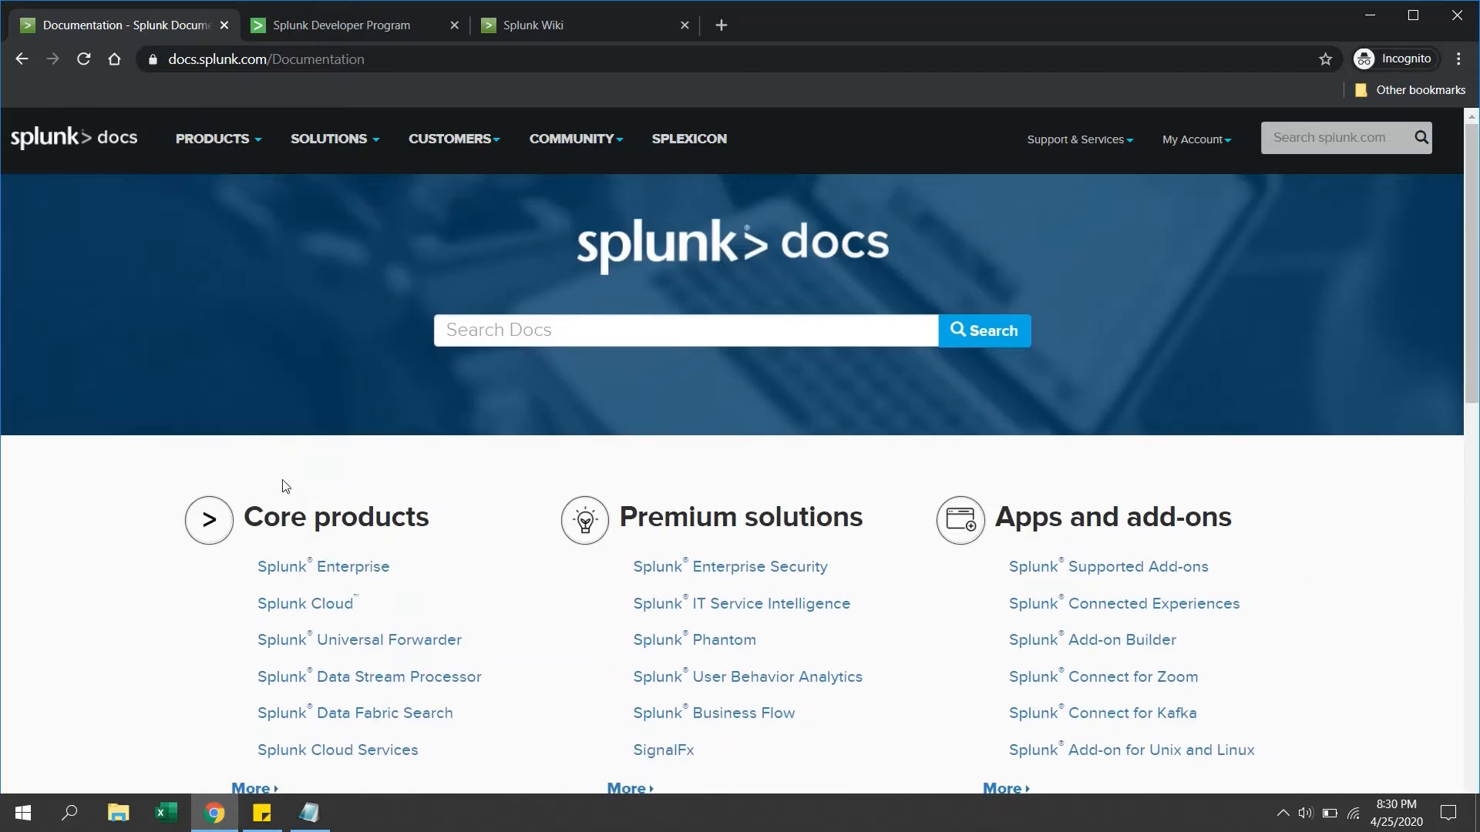
mouse_move(239, 481)
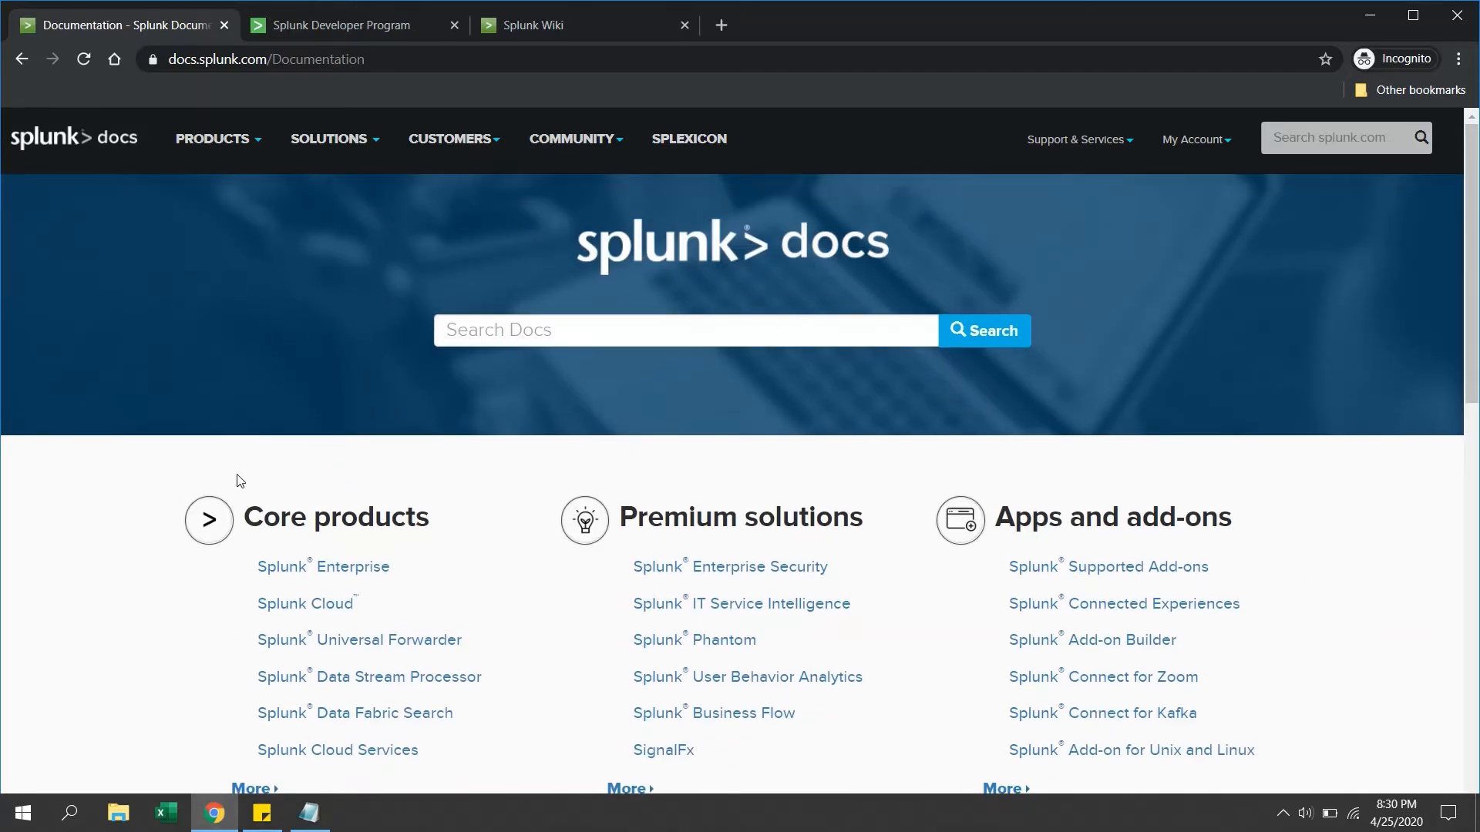
click(224, 25)
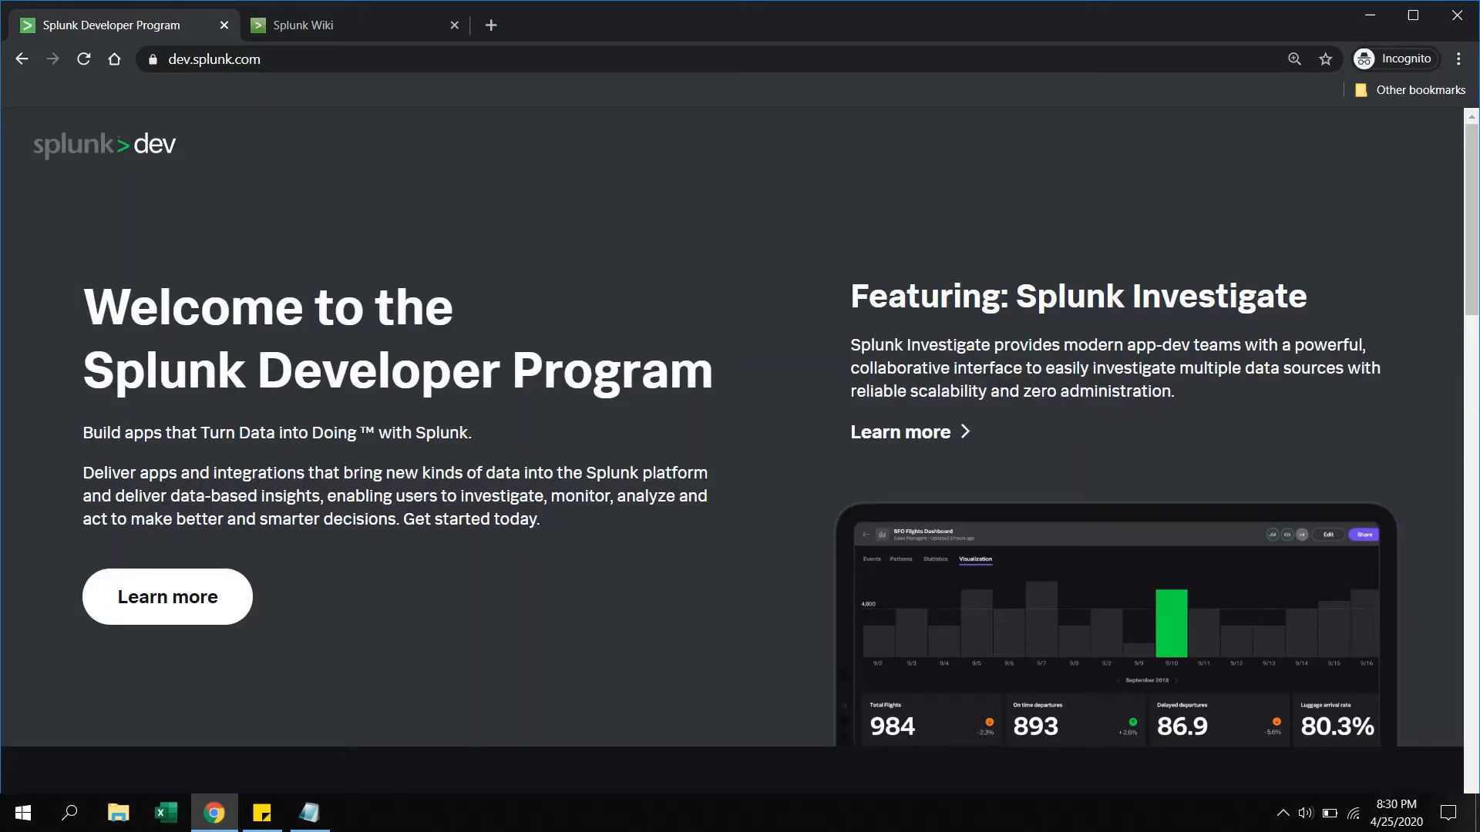
mouse_move(635, 336)
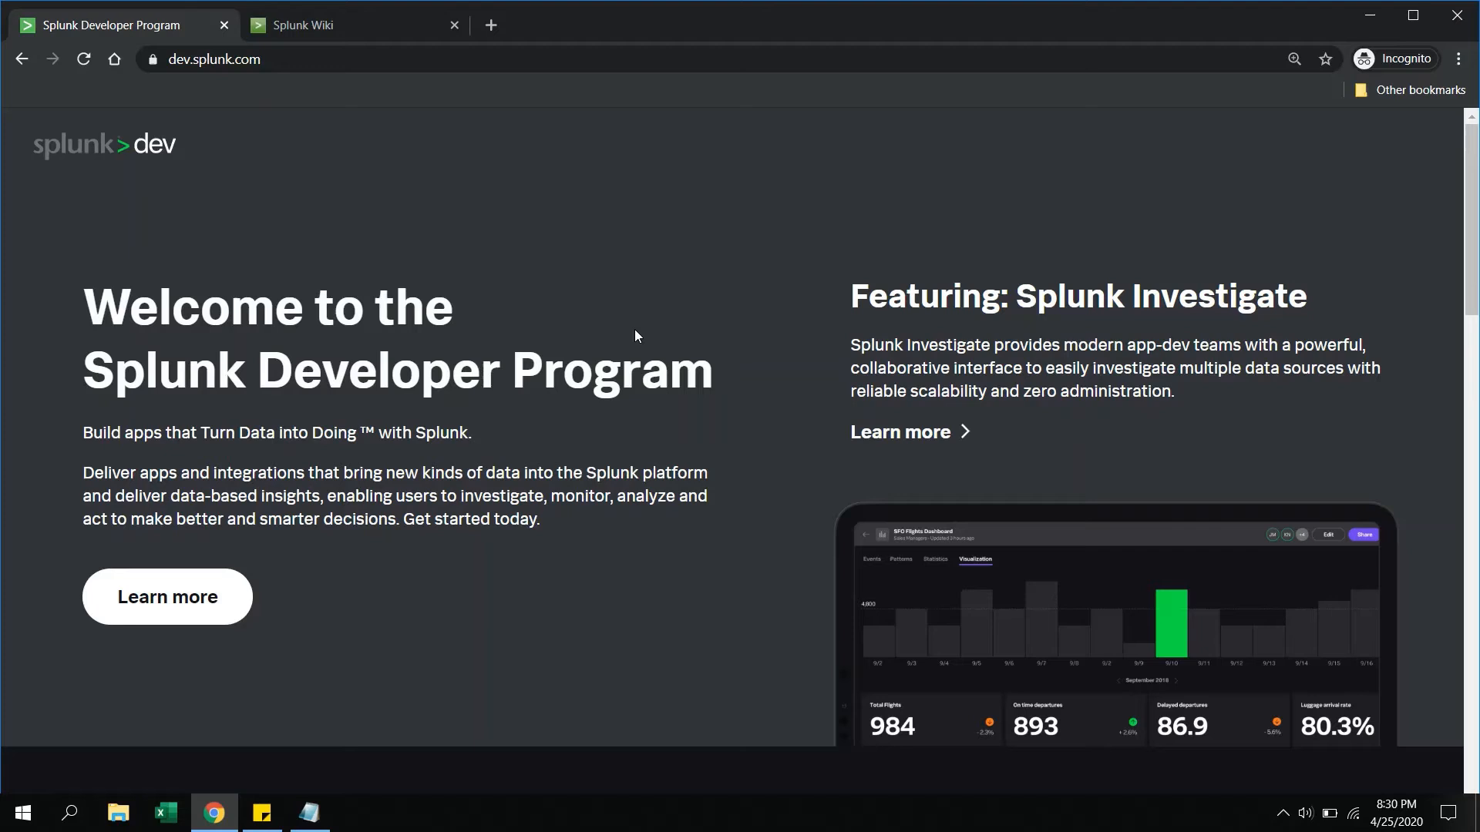
mouse_move(659, 568)
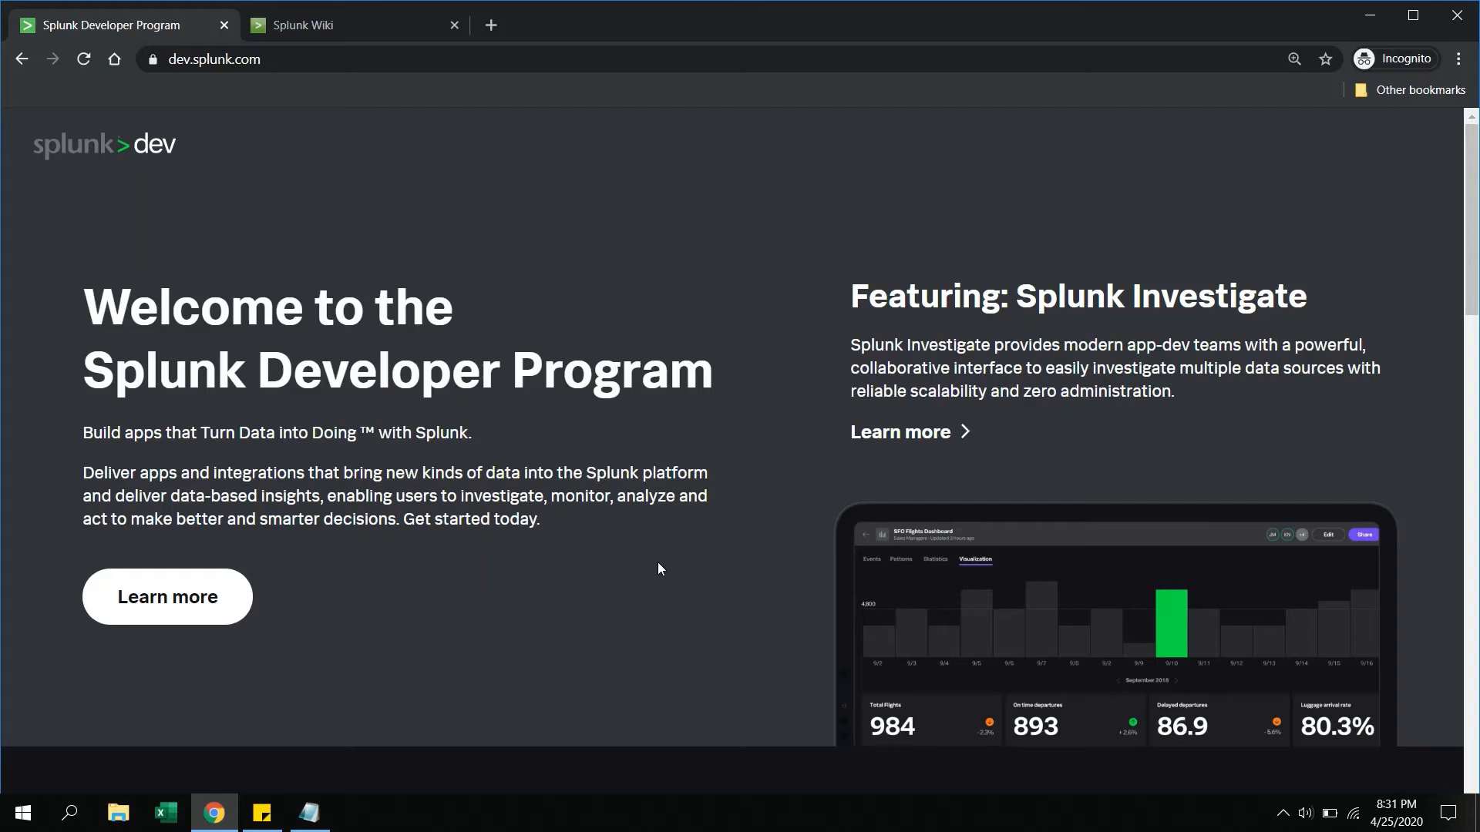
mouse_move(461, 590)
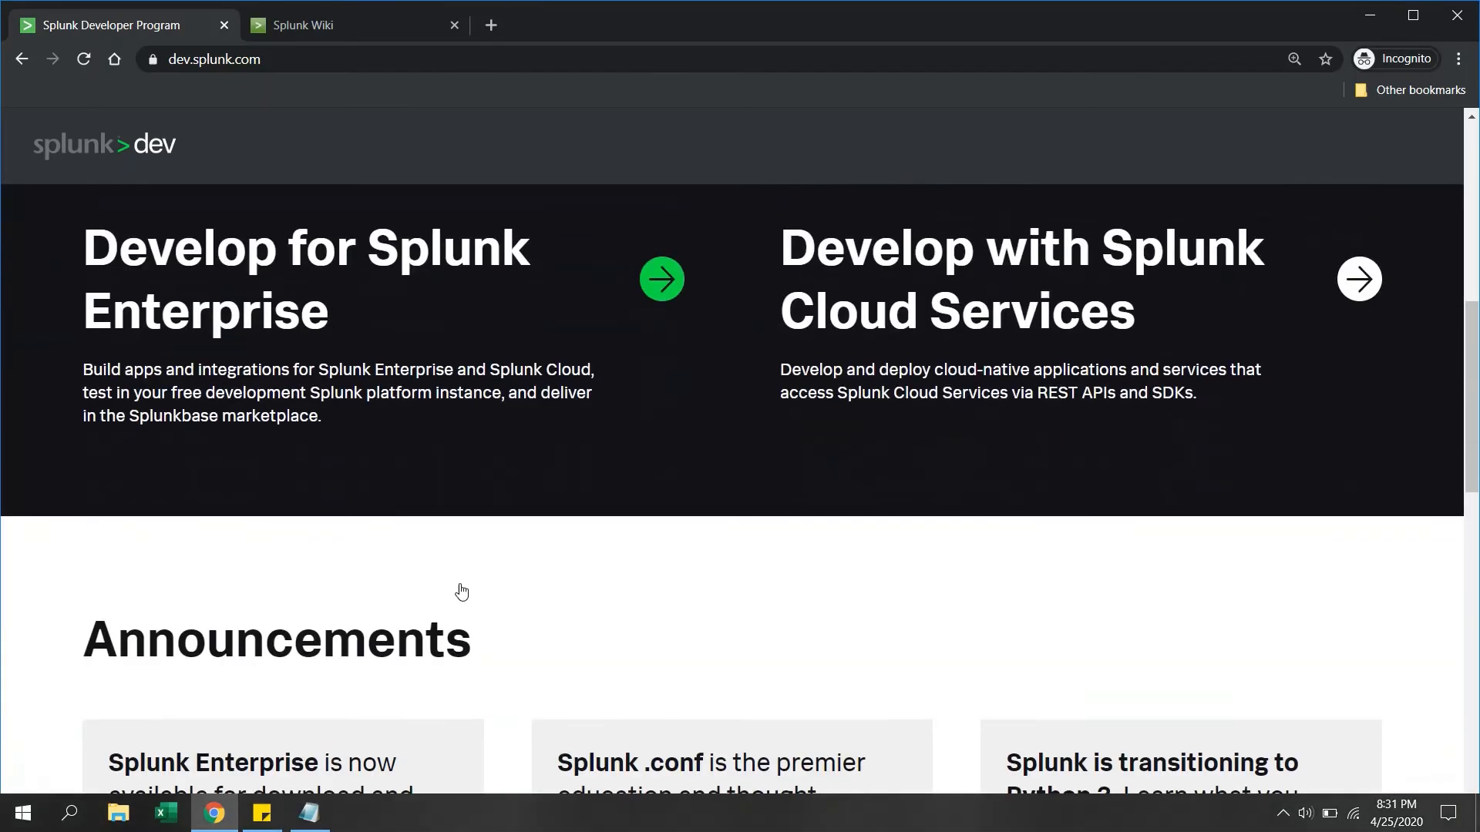
mouse_move(187, 340)
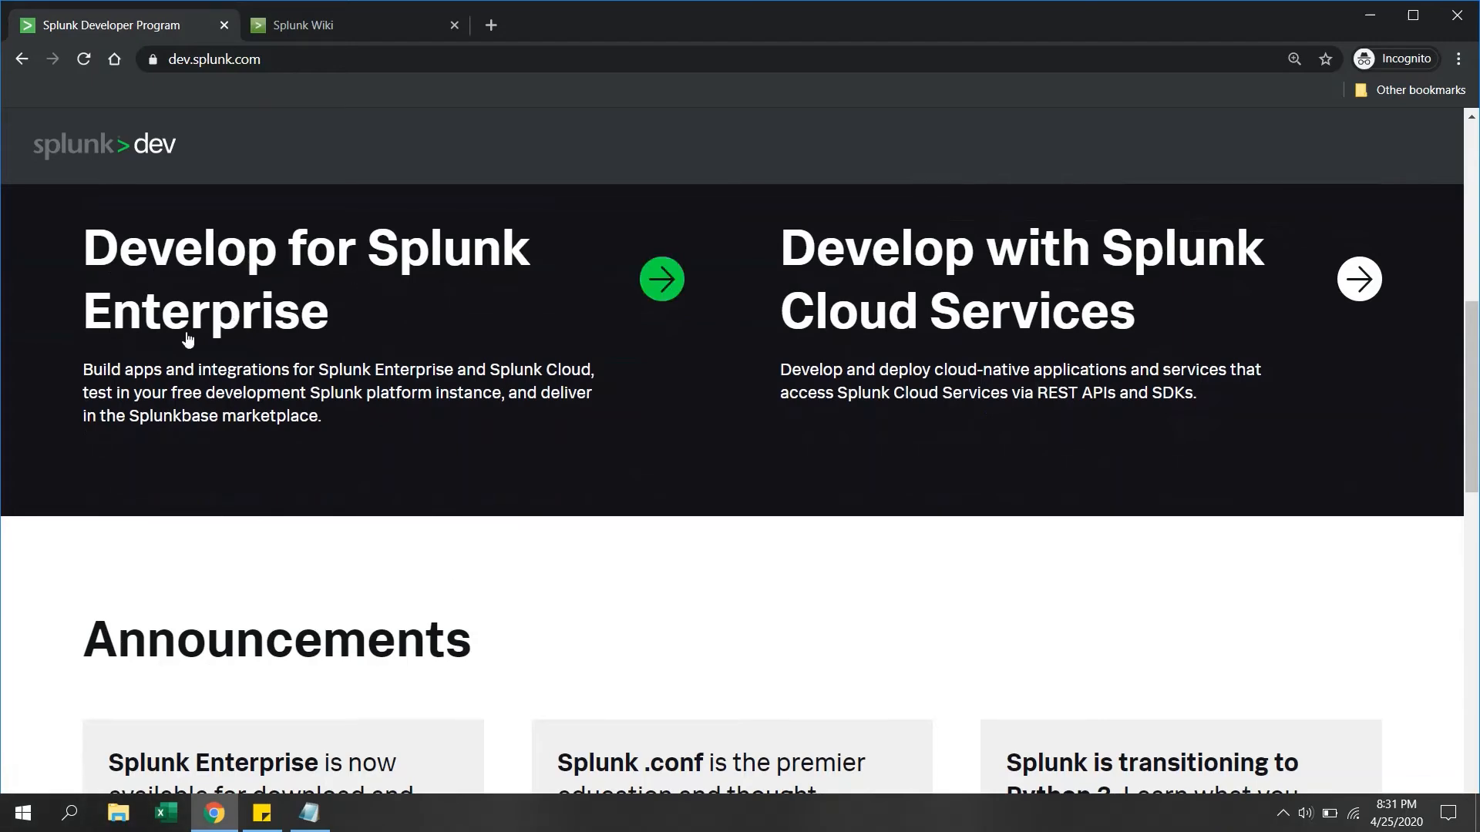
mouse_move(333, 416)
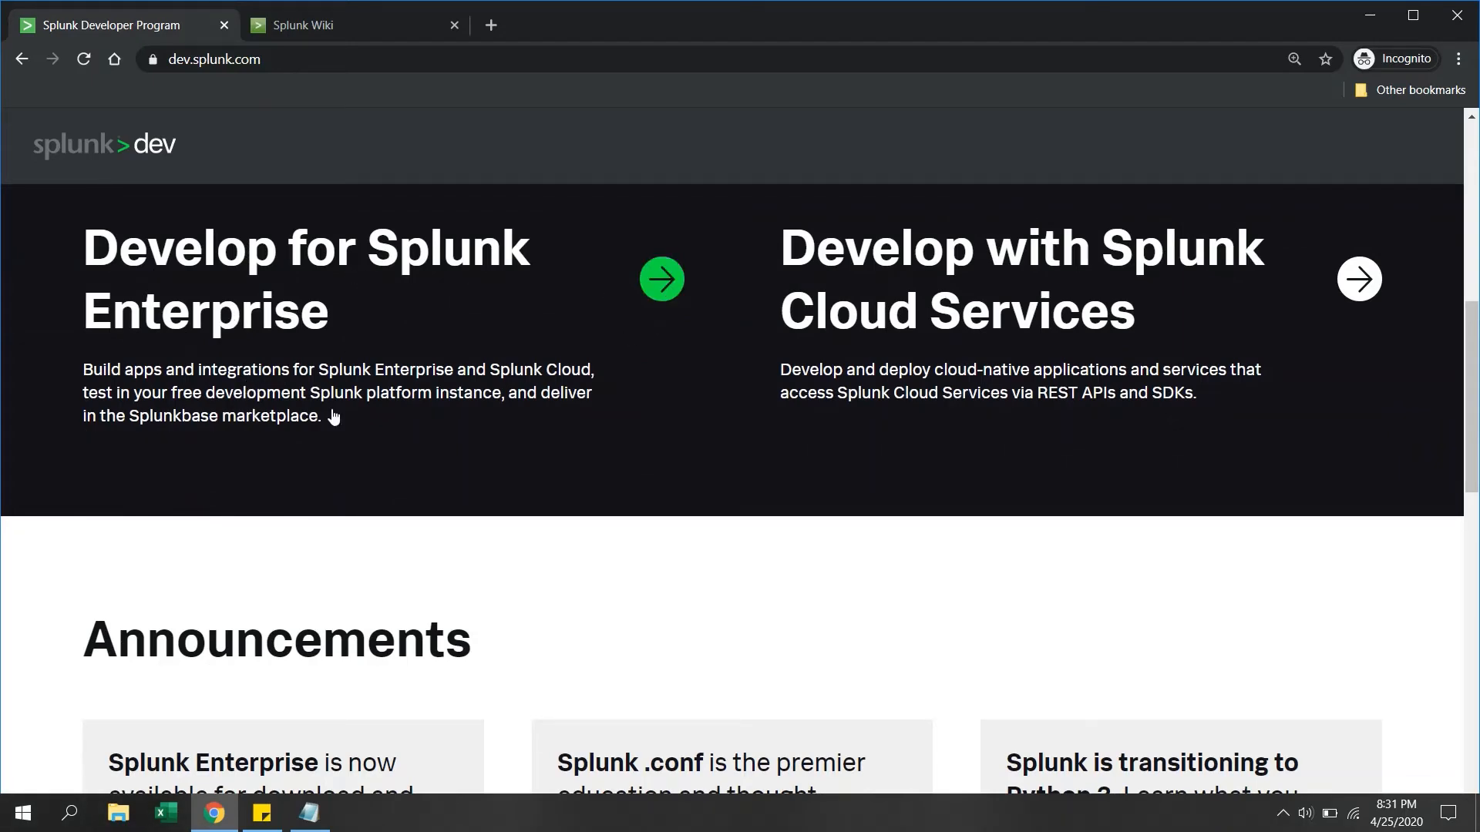
Step: Scroll the development sections, then close the Developer Program tab to reveal the Splunk Wiki
scroll(down, 3)
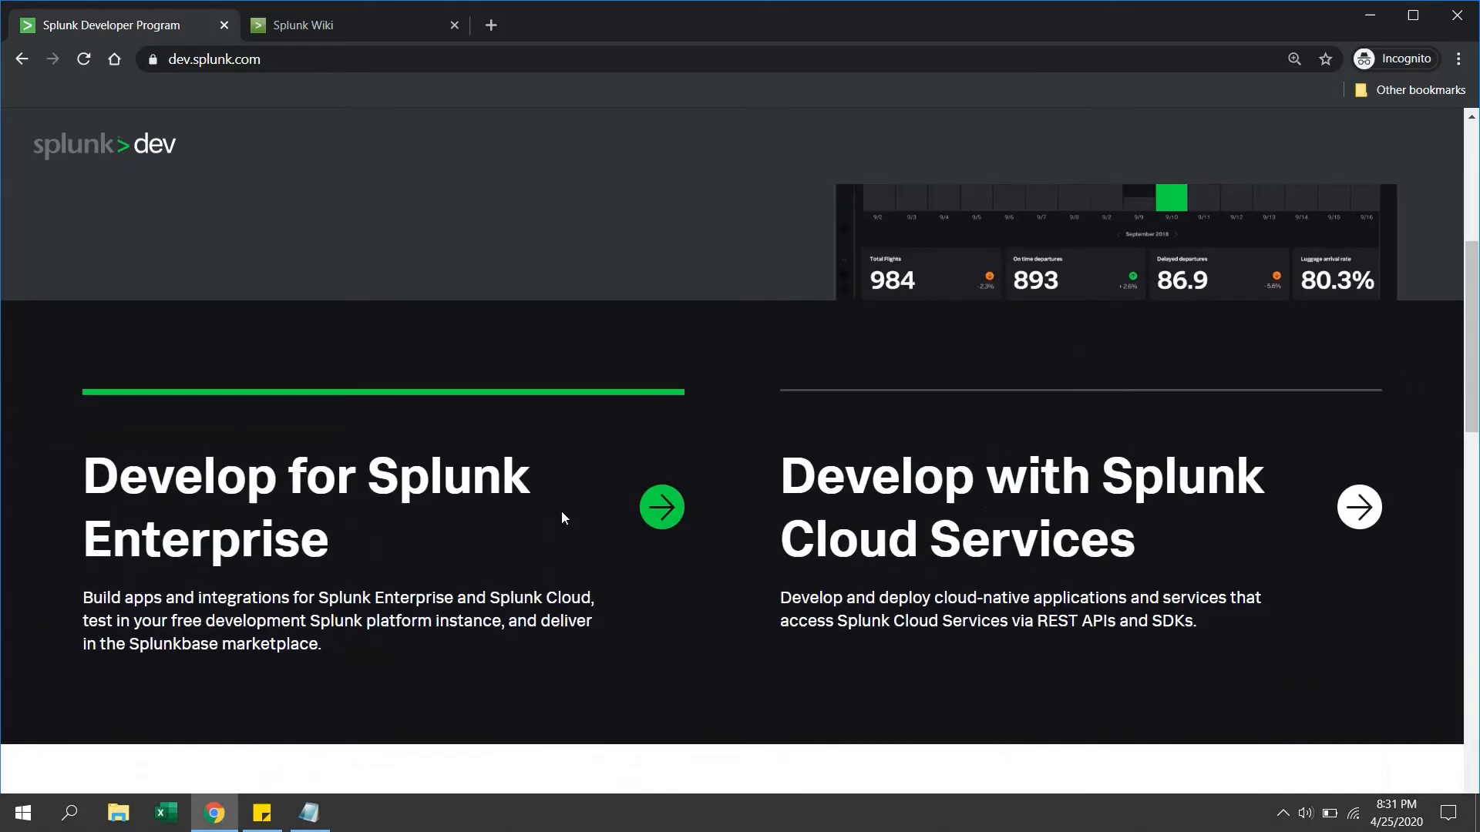
click(224, 25)
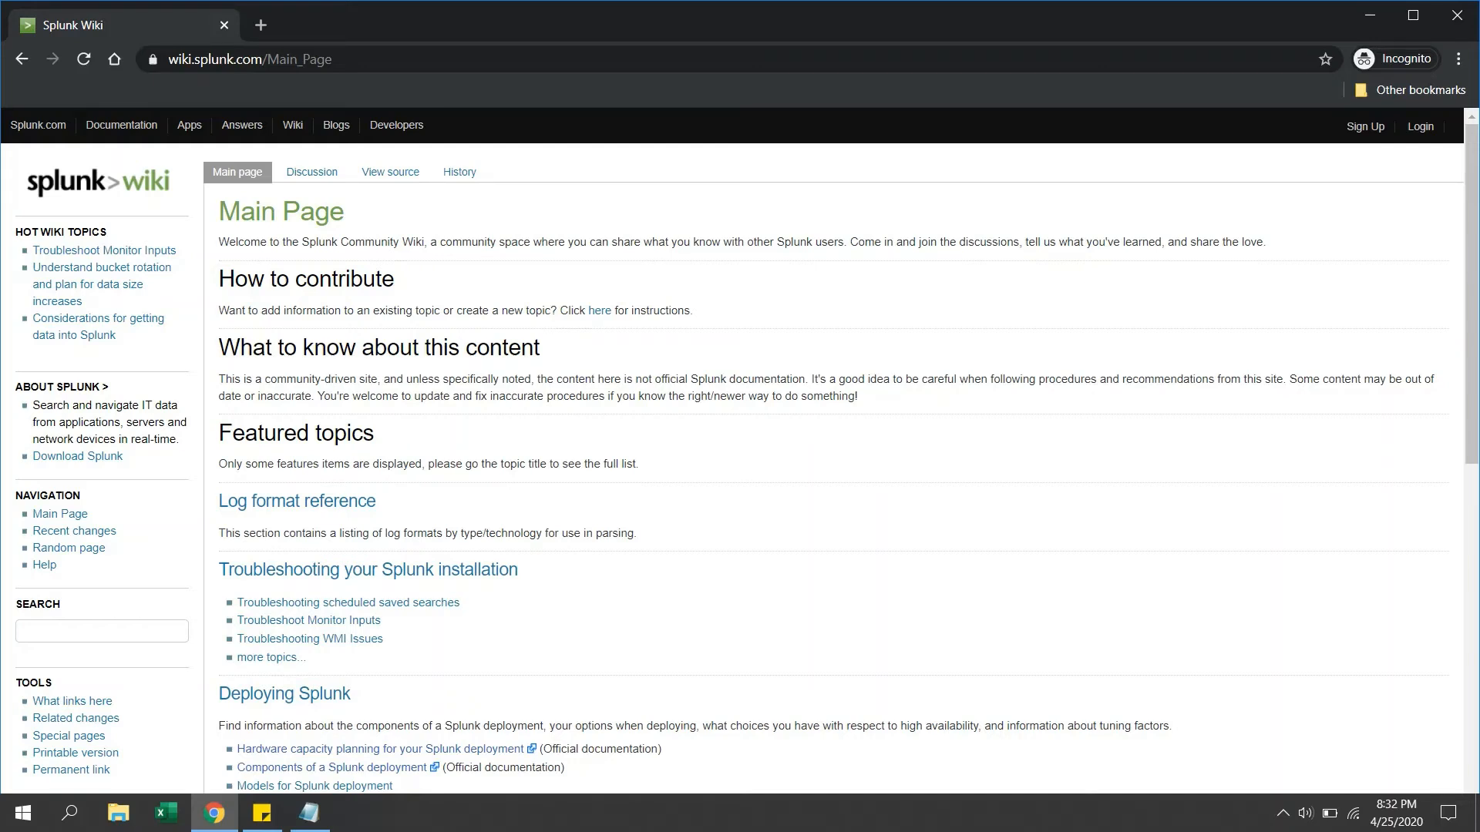
mouse_move(831, 367)
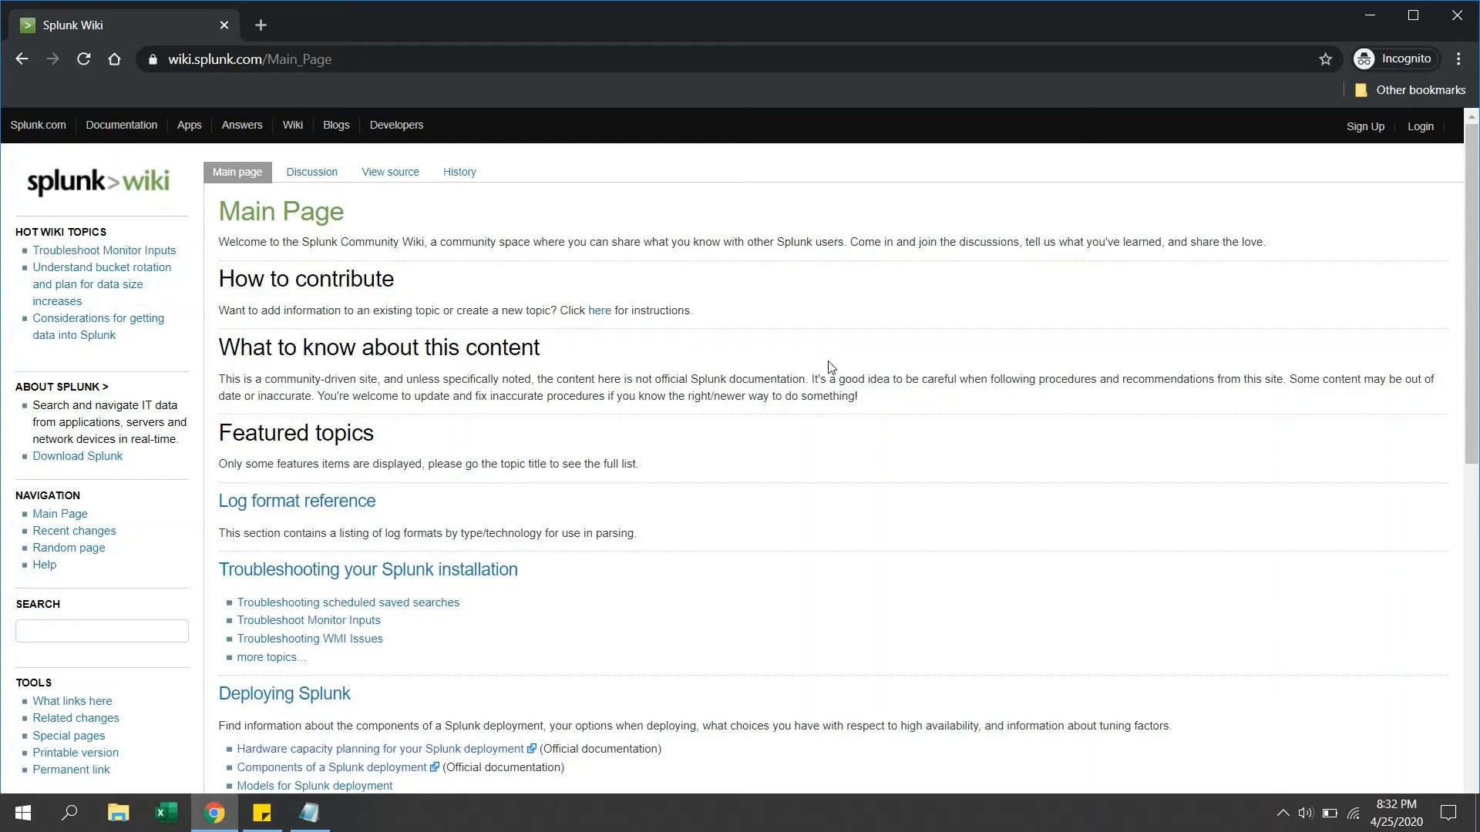
mouse_move(740, 396)
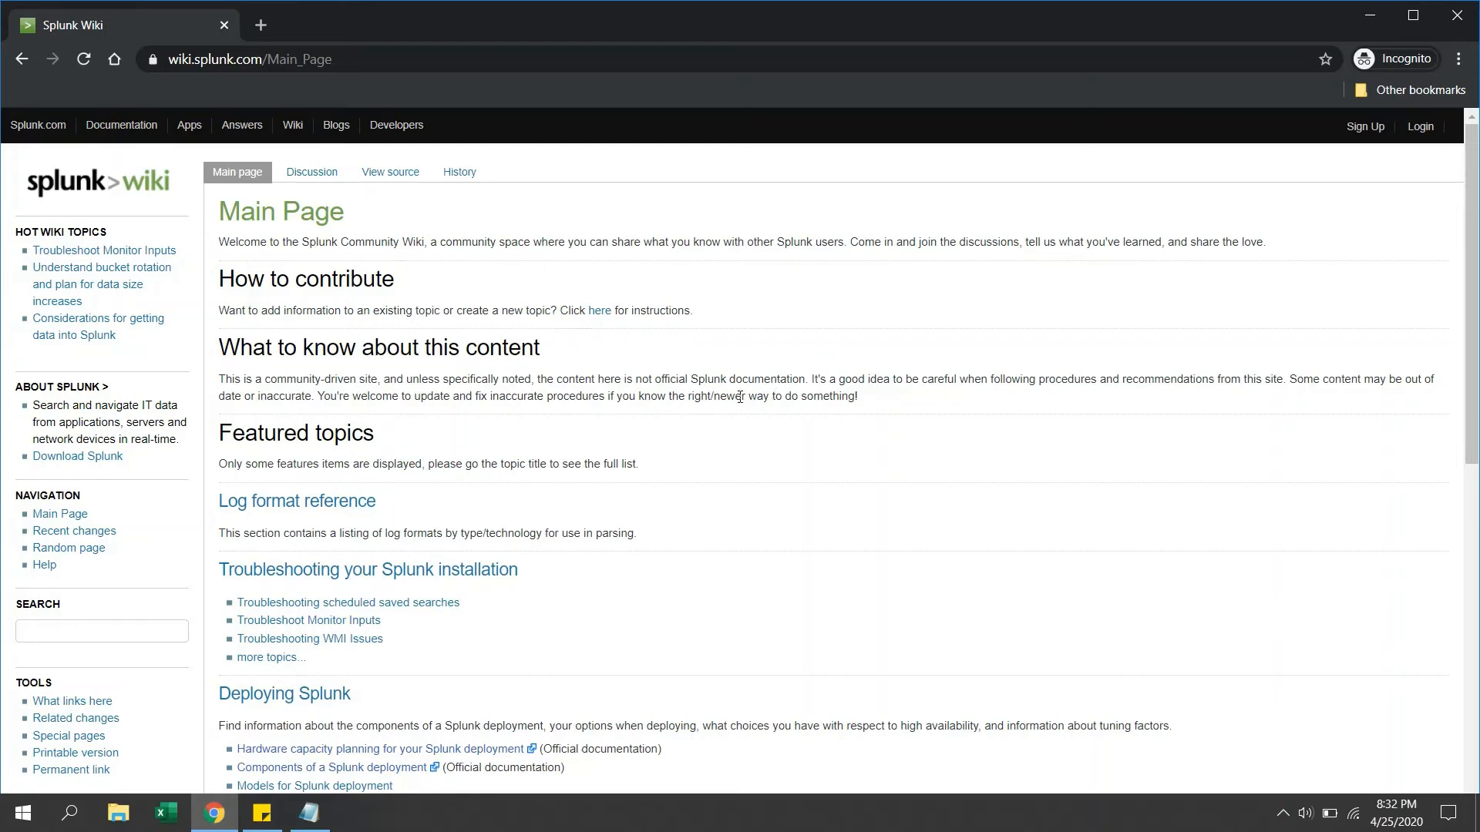
mouse_move(593, 339)
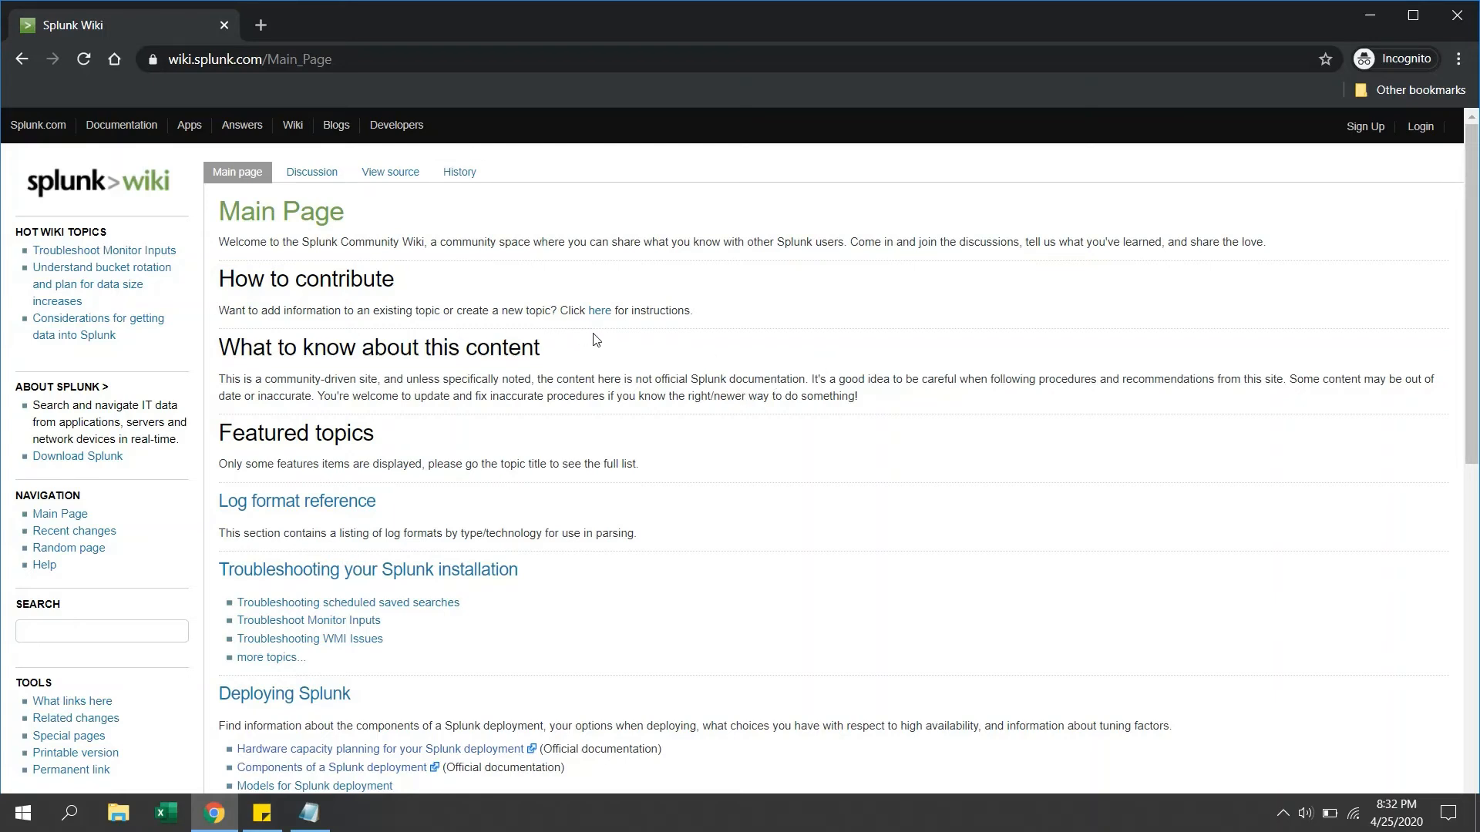
mouse_move(41, 138)
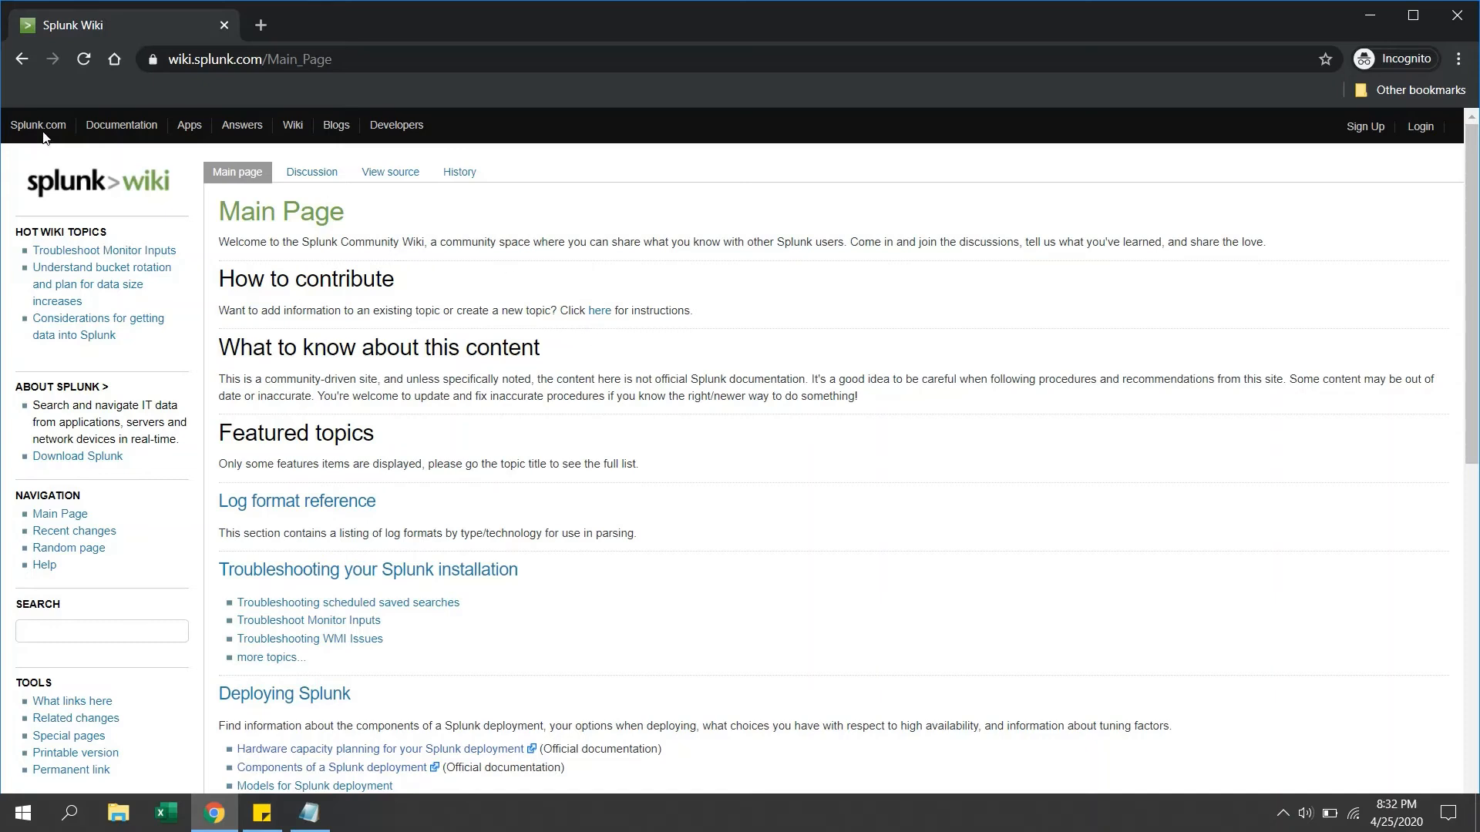
mouse_move(38, 125)
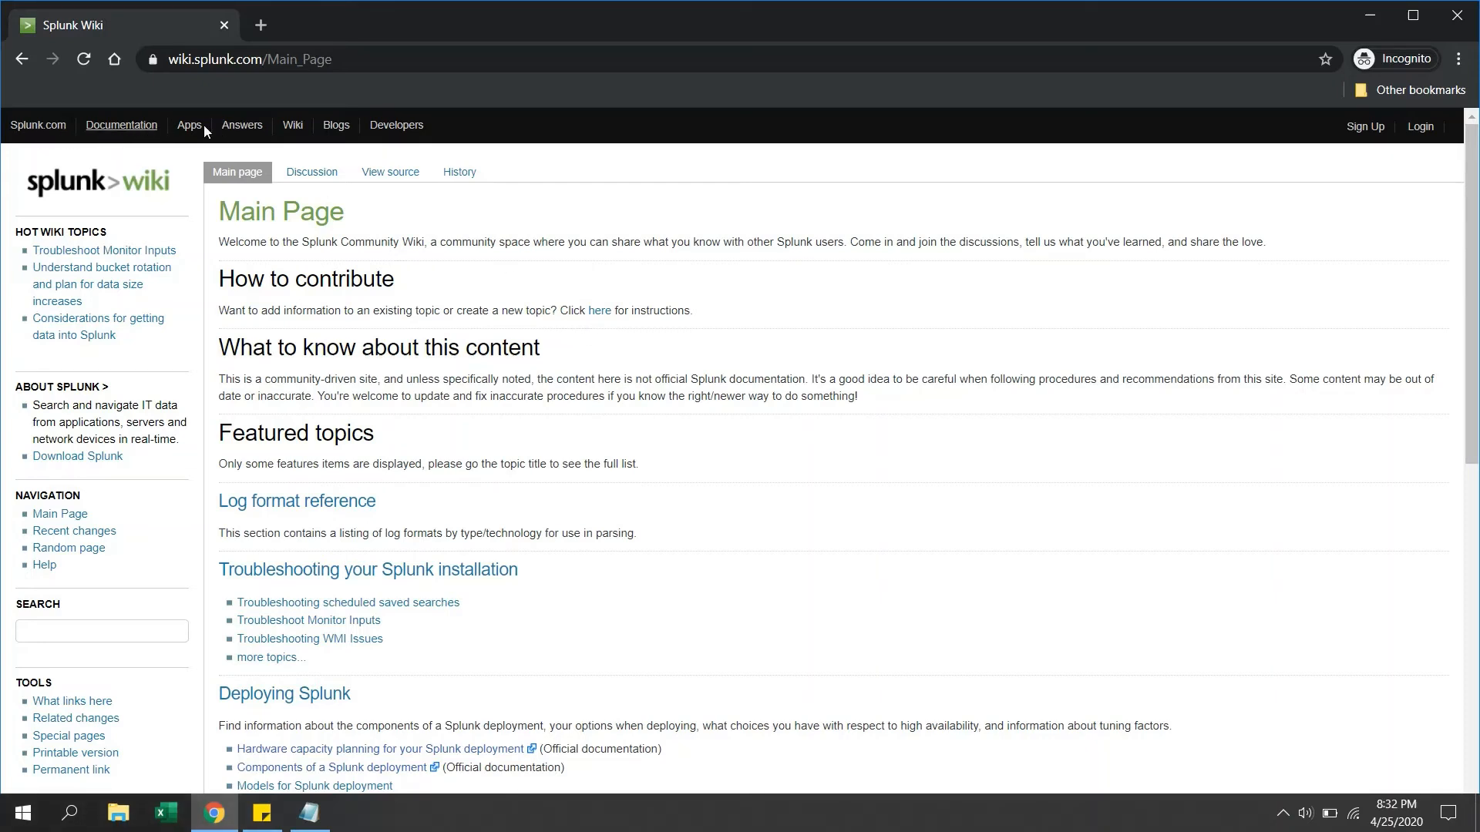
scroll(down, 3)
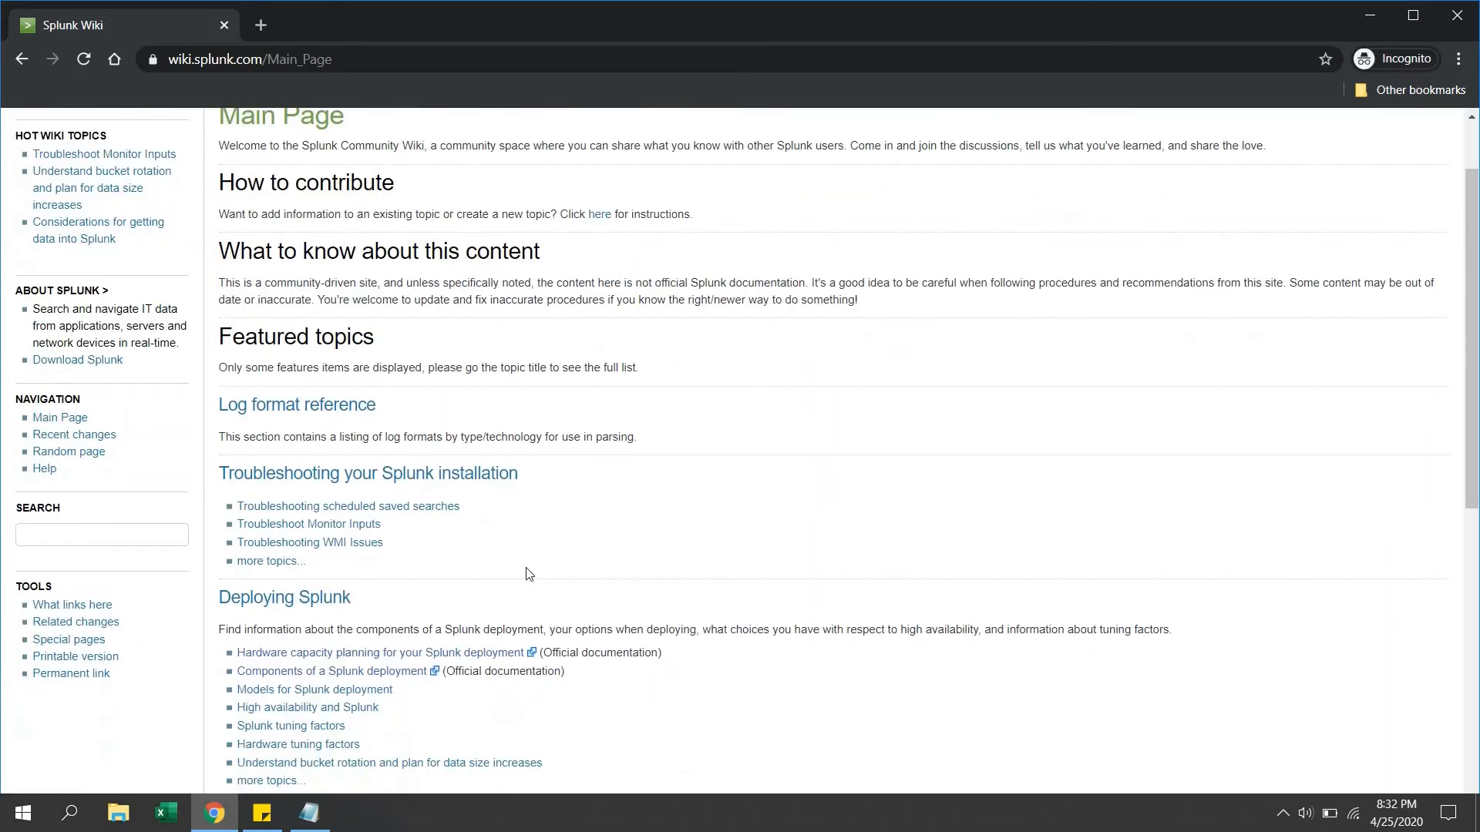
scroll(down, 3)
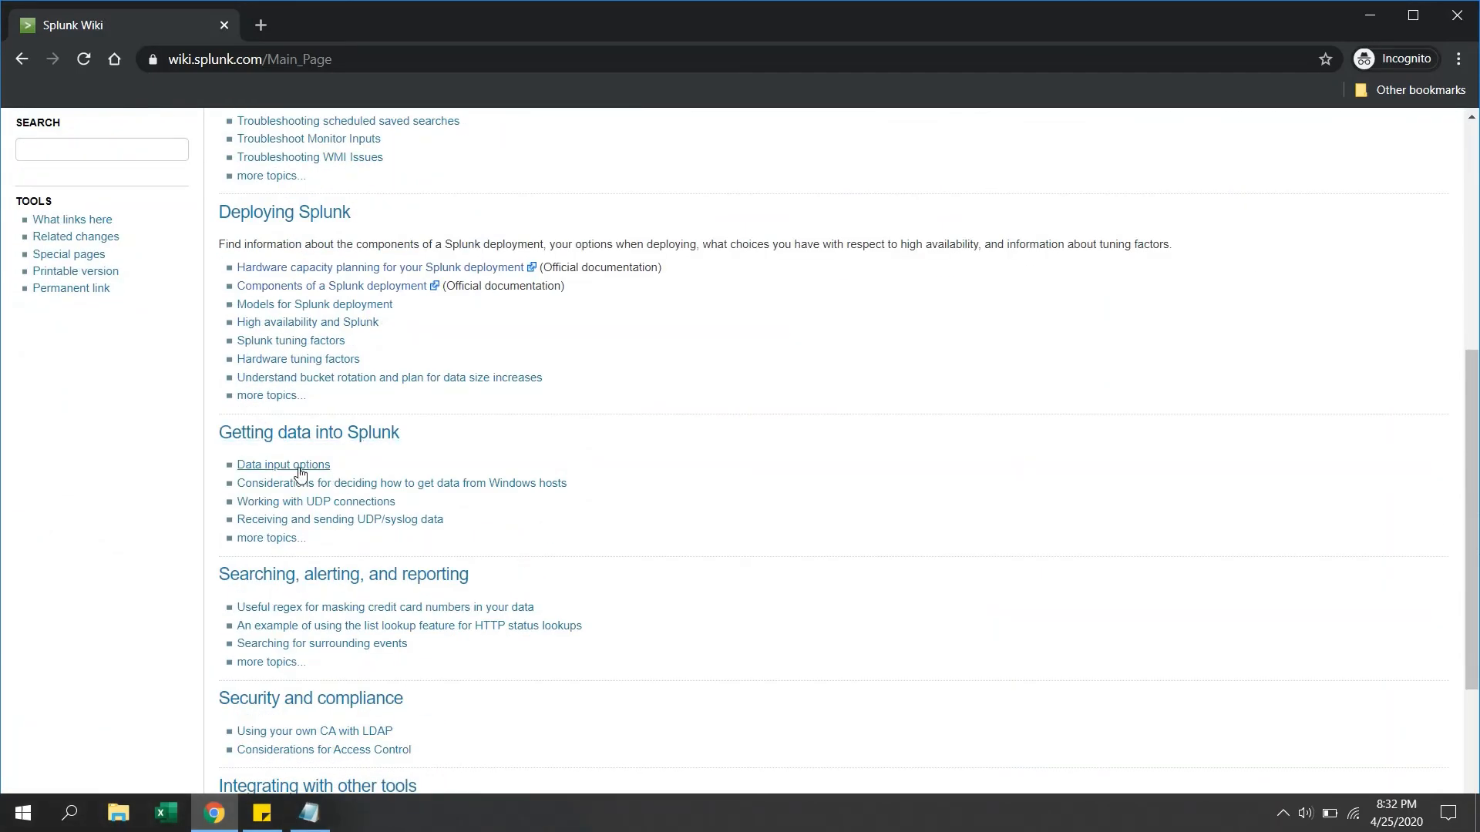
scroll(down, 3)
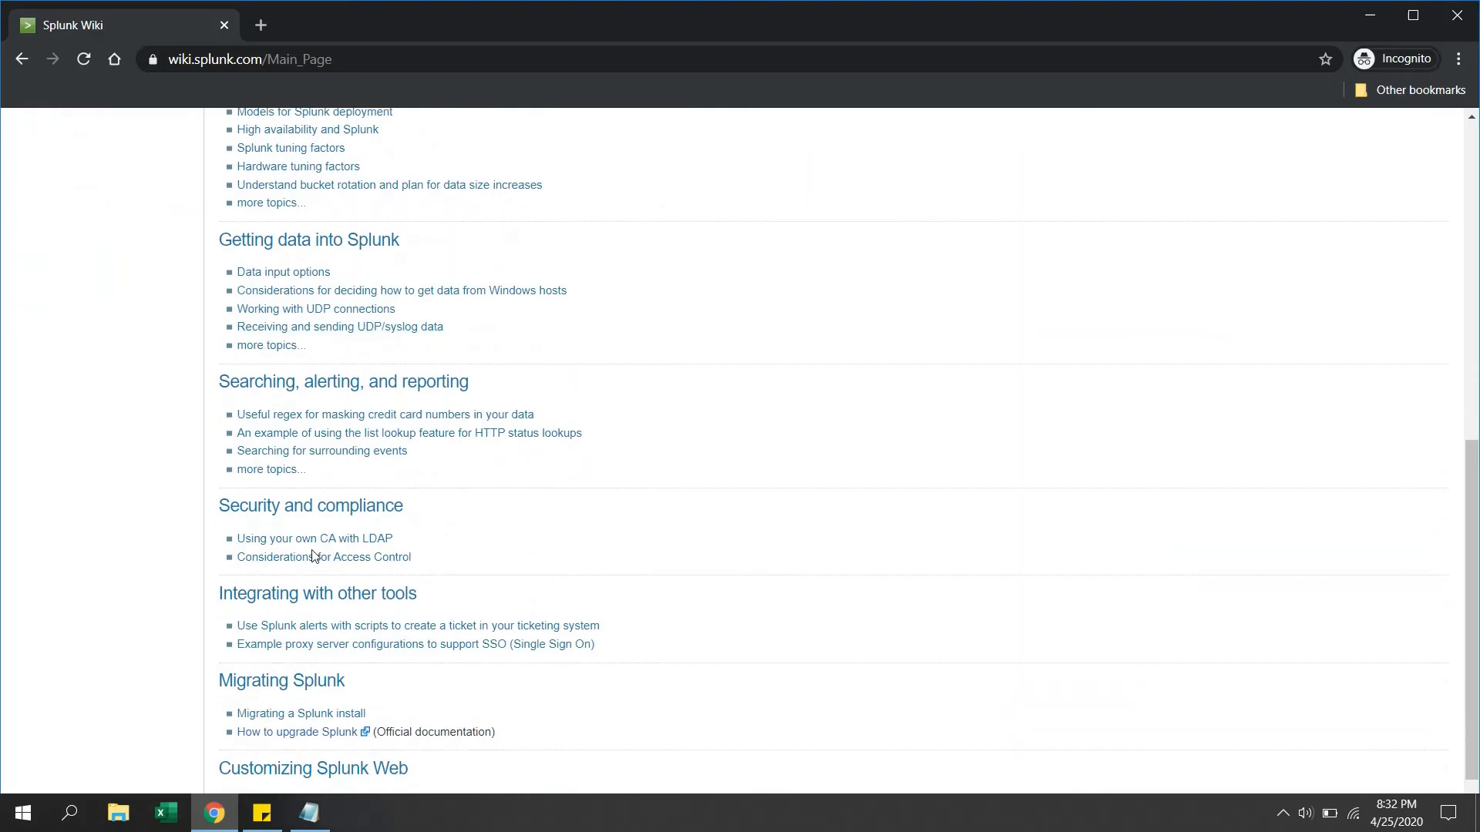
scroll(down, 3)
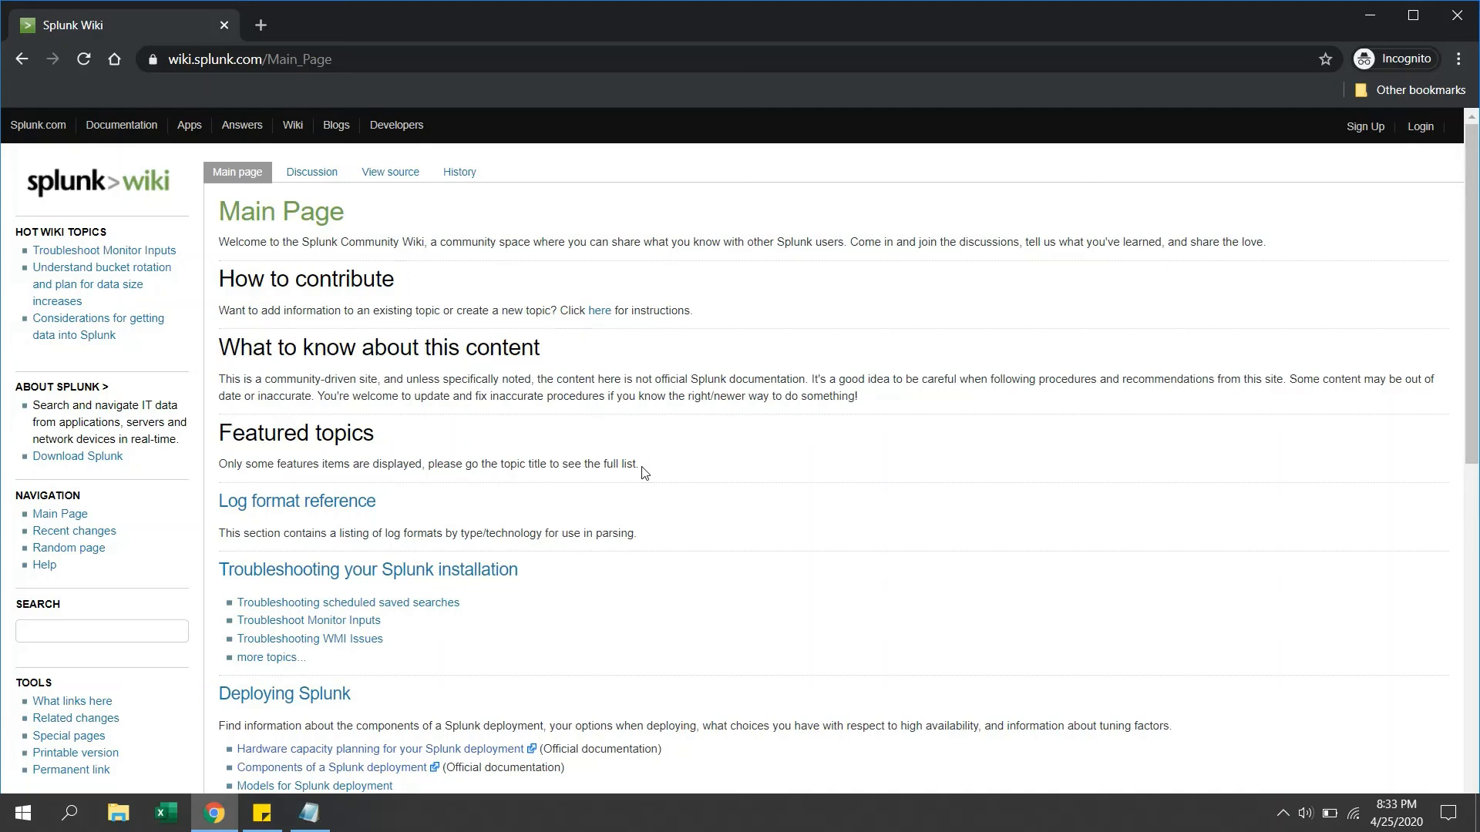
mouse_move(490, 491)
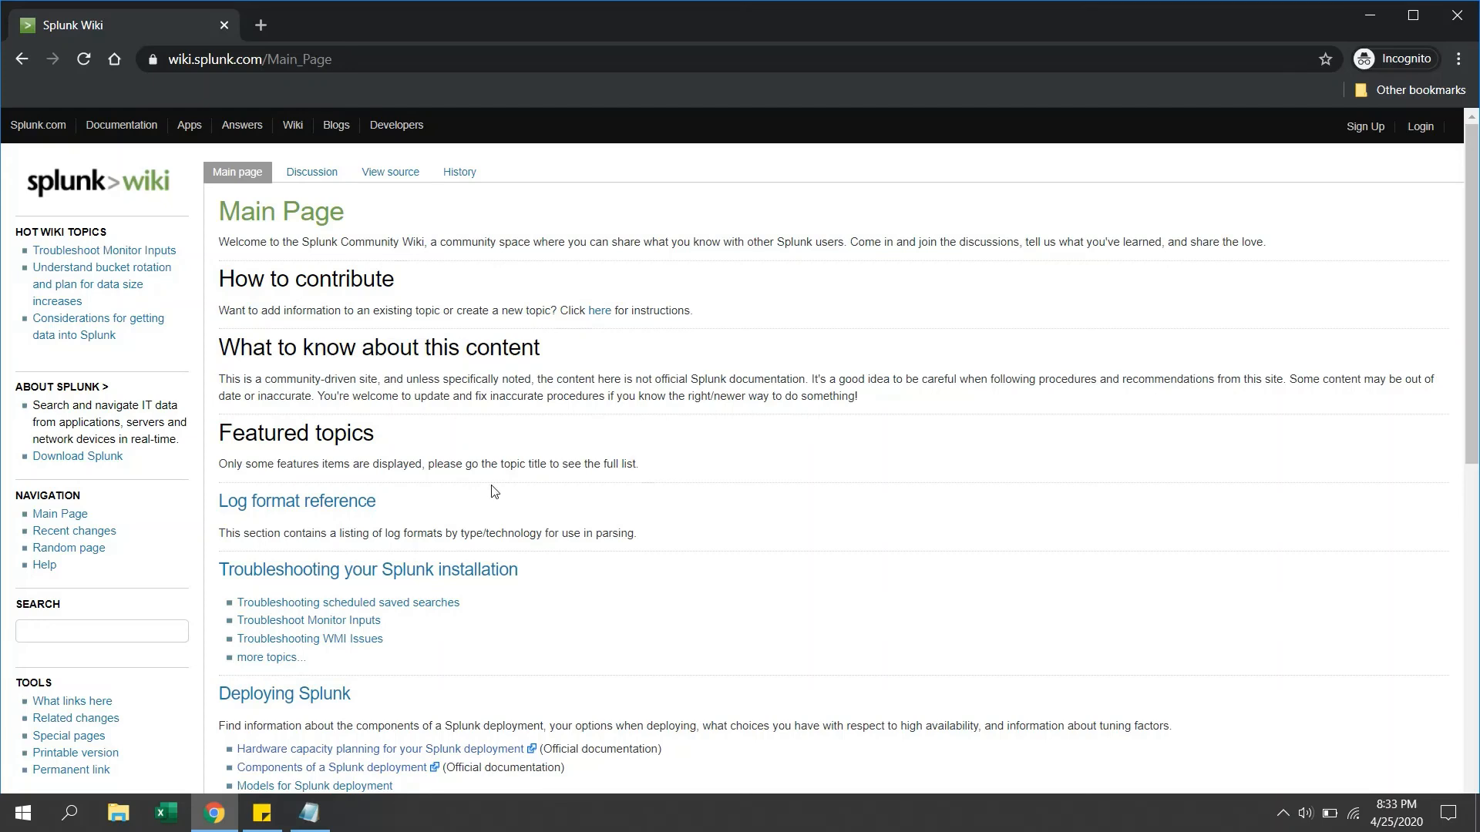
mouse_move(614, 510)
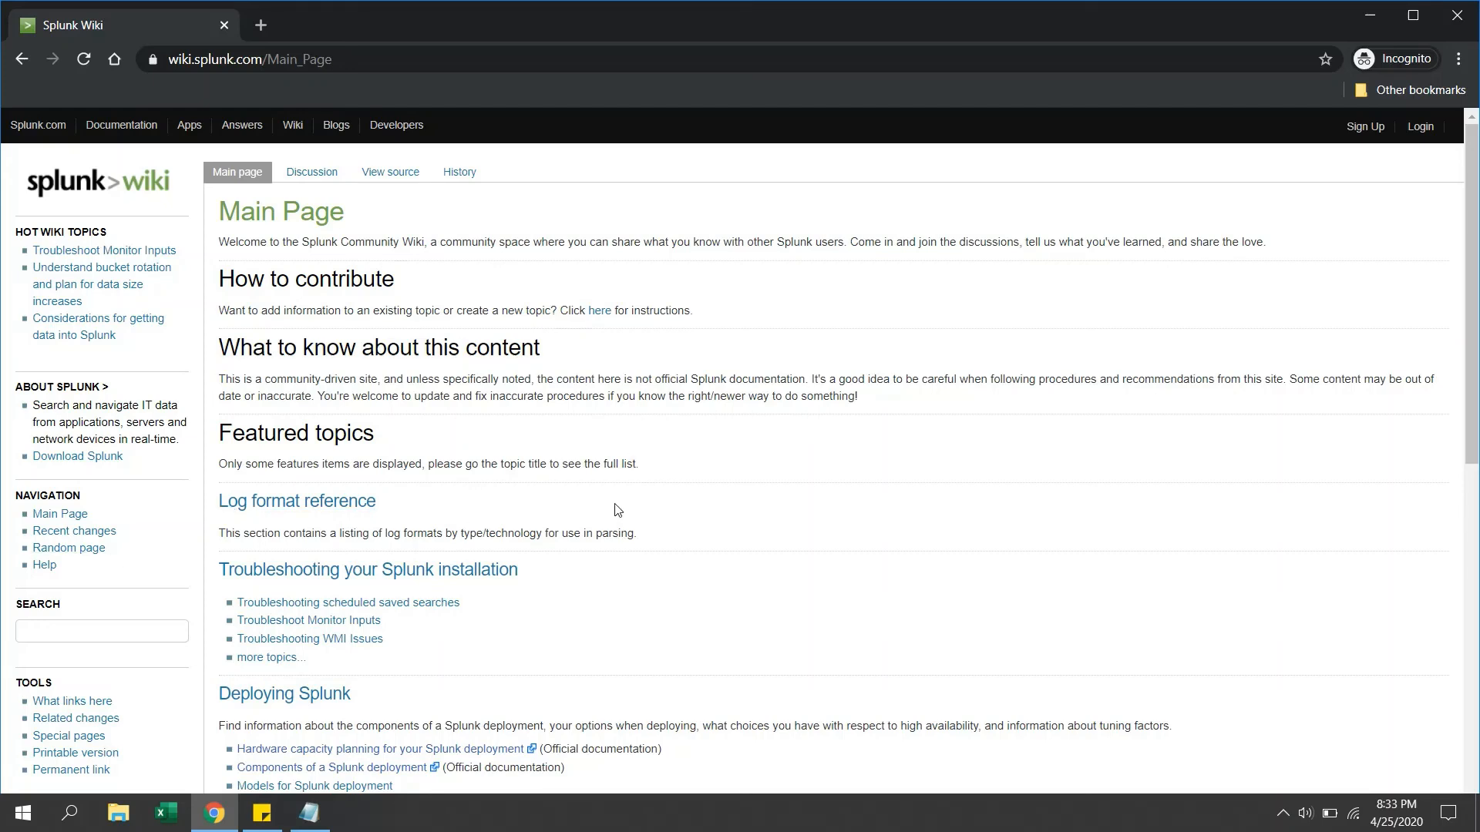